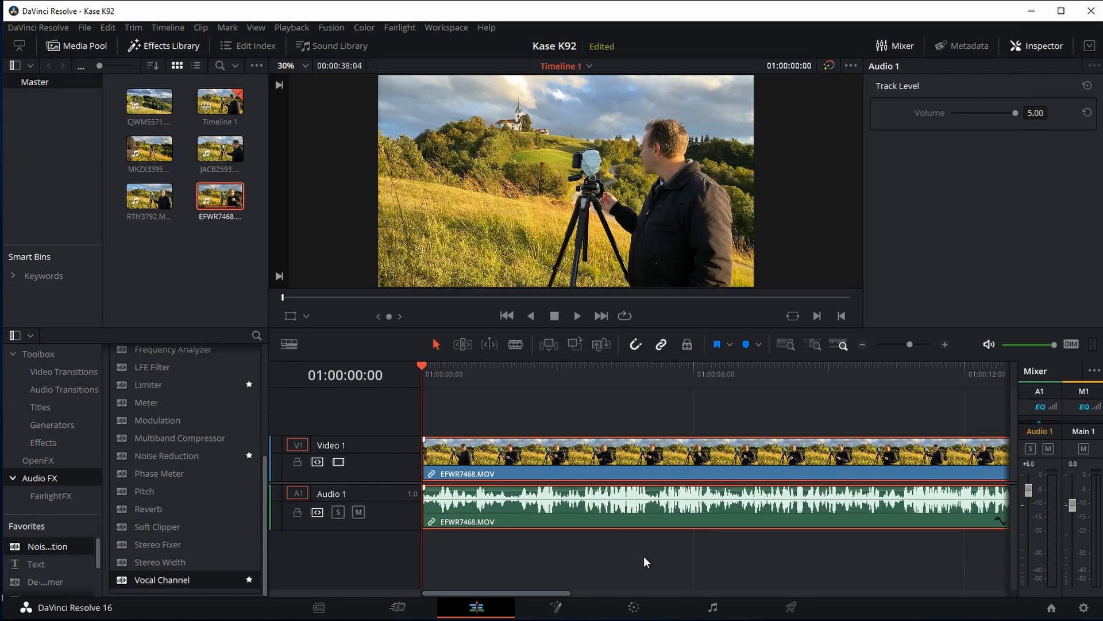
pyautogui.moveTo(788, 538)
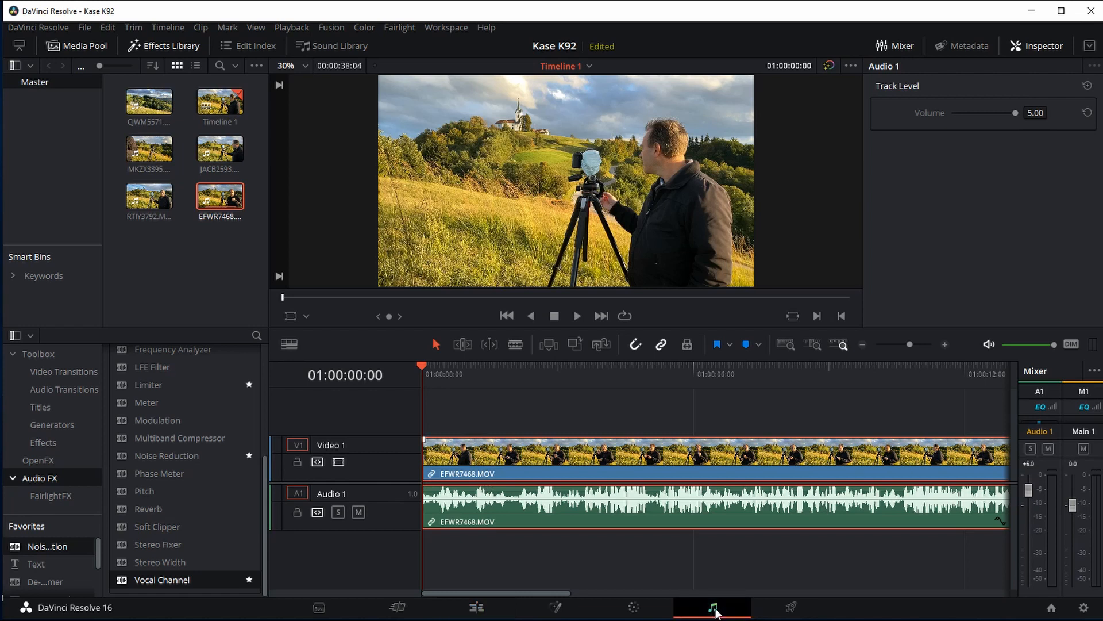
# - Visit the Fairlight workspace, return to Edit, and play the clip to hear the wind noise
pyautogui.click(712, 607)
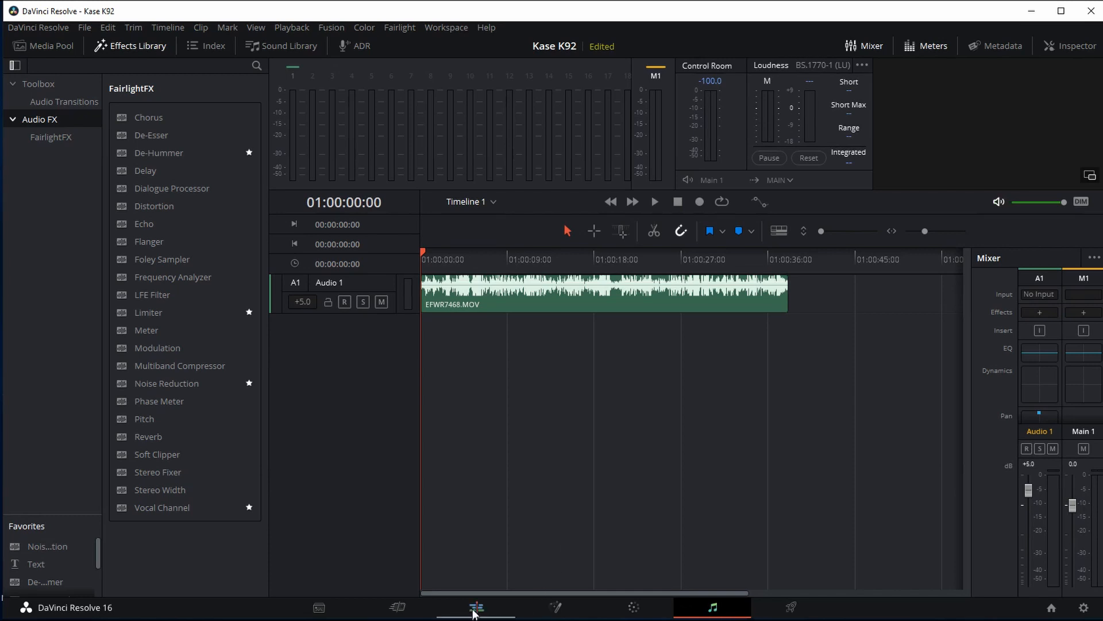
pyautogui.click(476, 607)
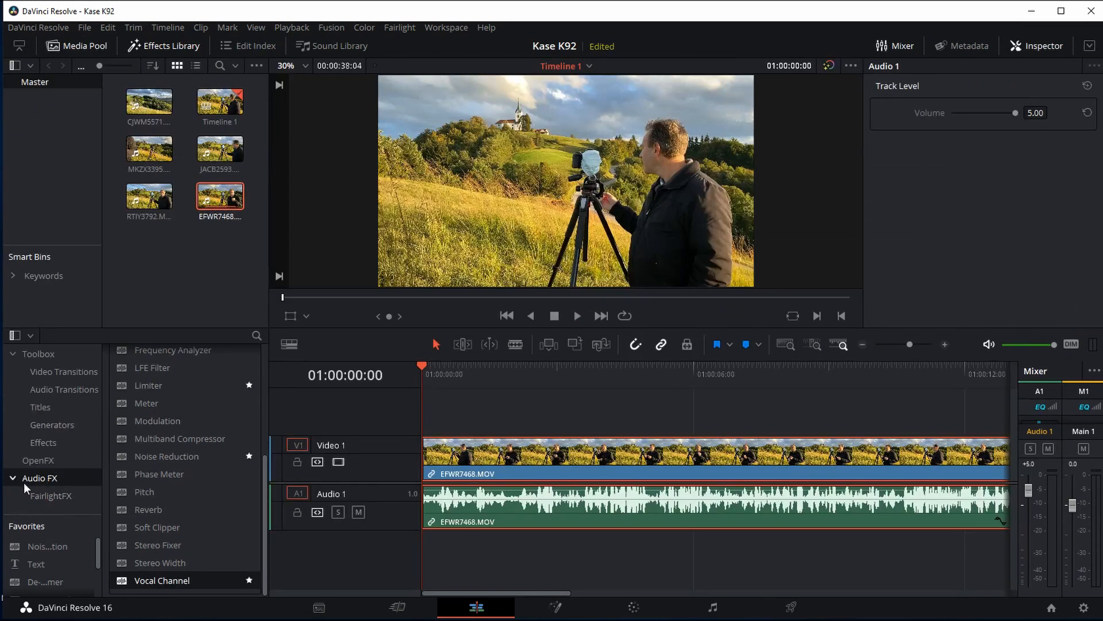
pyautogui.moveTo(50, 500)
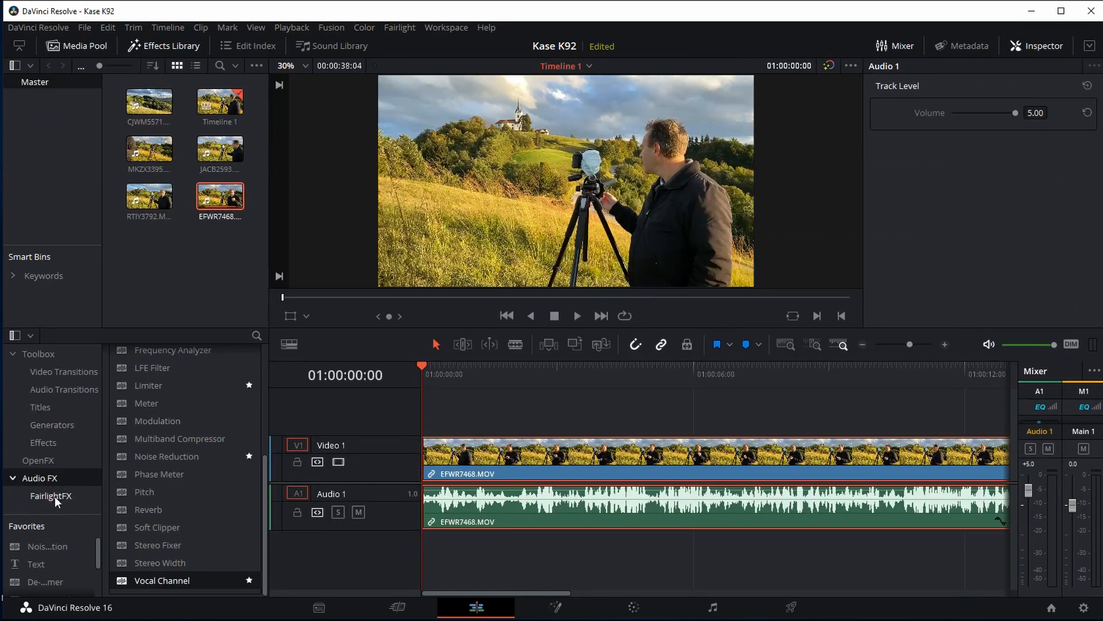
pyautogui.moveTo(214, 516)
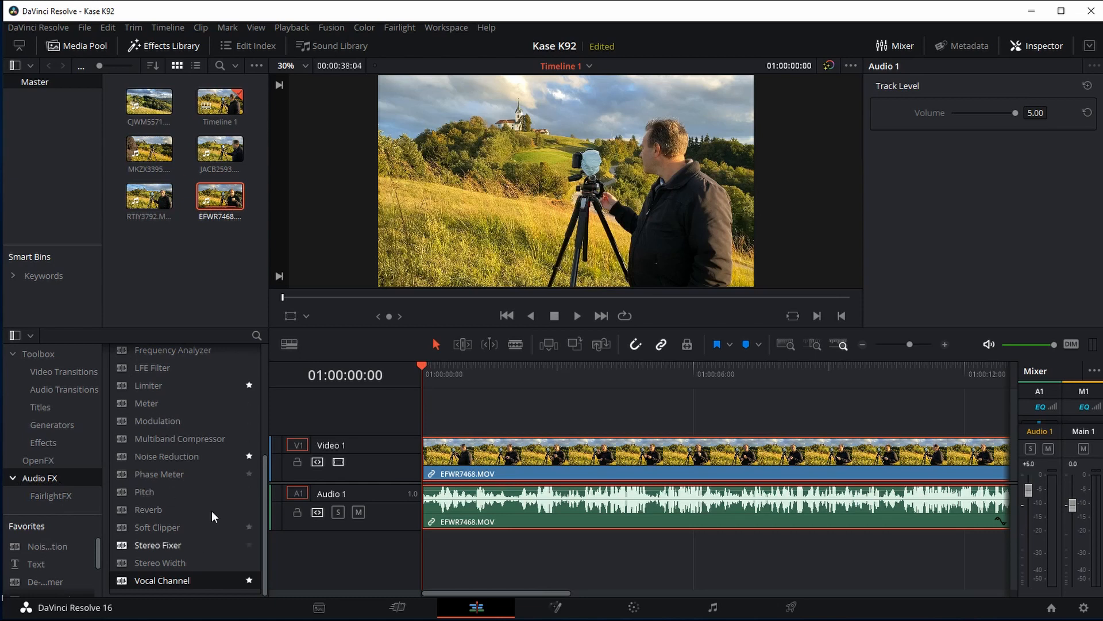
pyautogui.moveTo(632, 485)
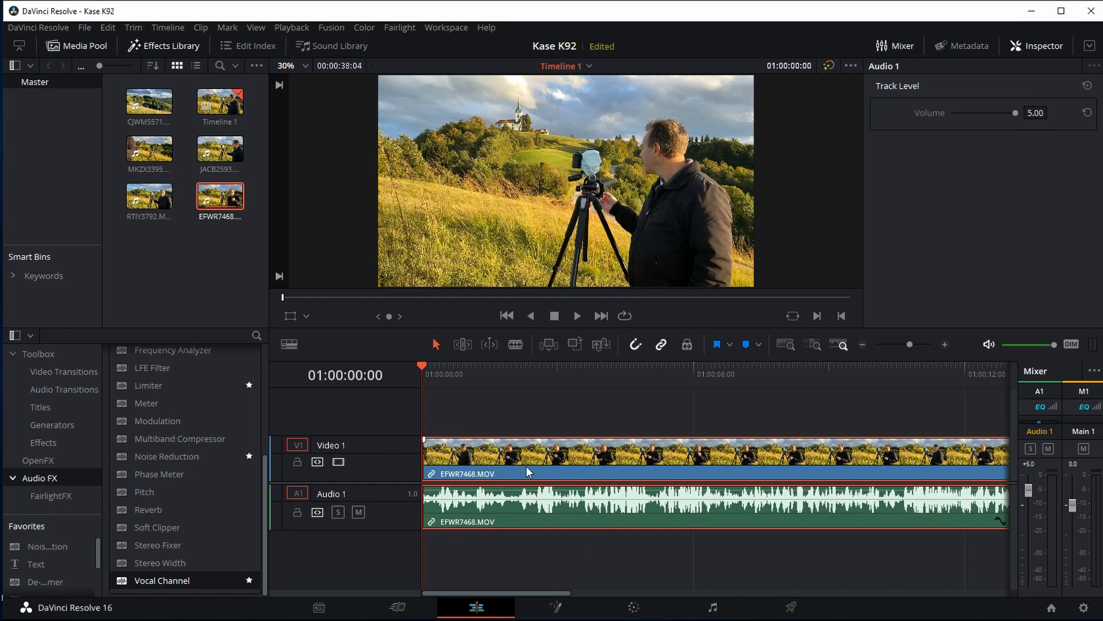
pyautogui.moveTo(588, 538)
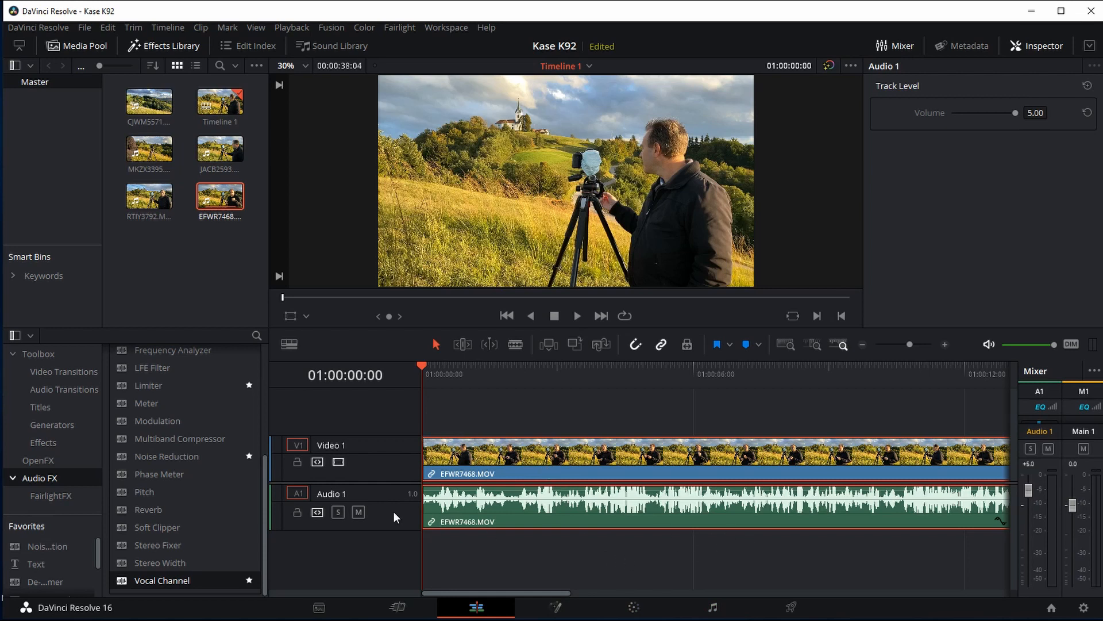
pyautogui.moveTo(150, 586)
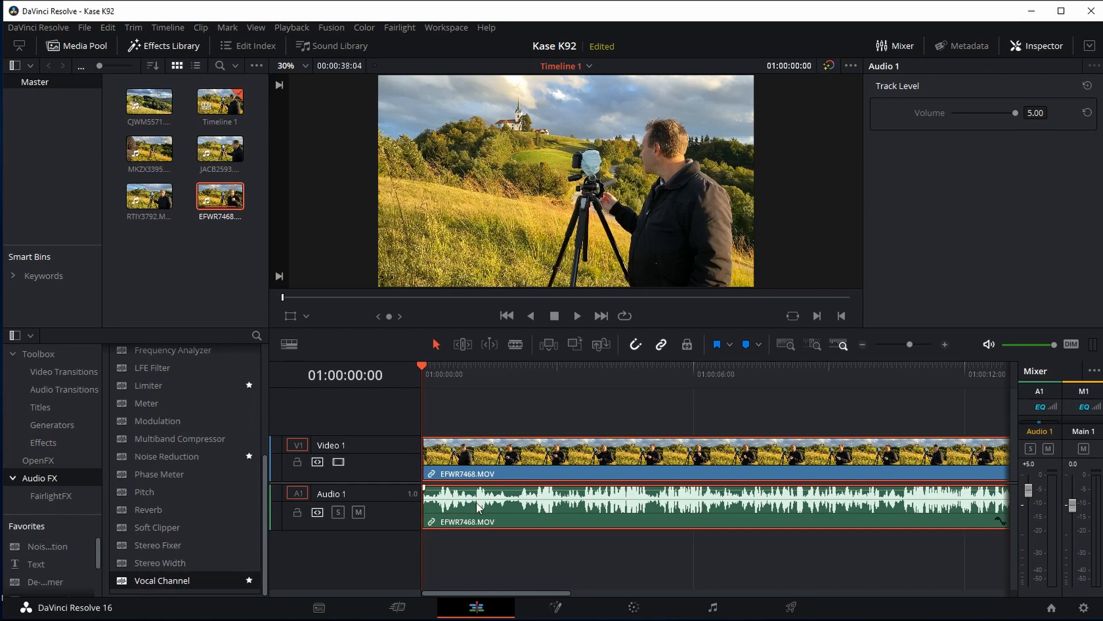
pyautogui.moveTo(626, 518)
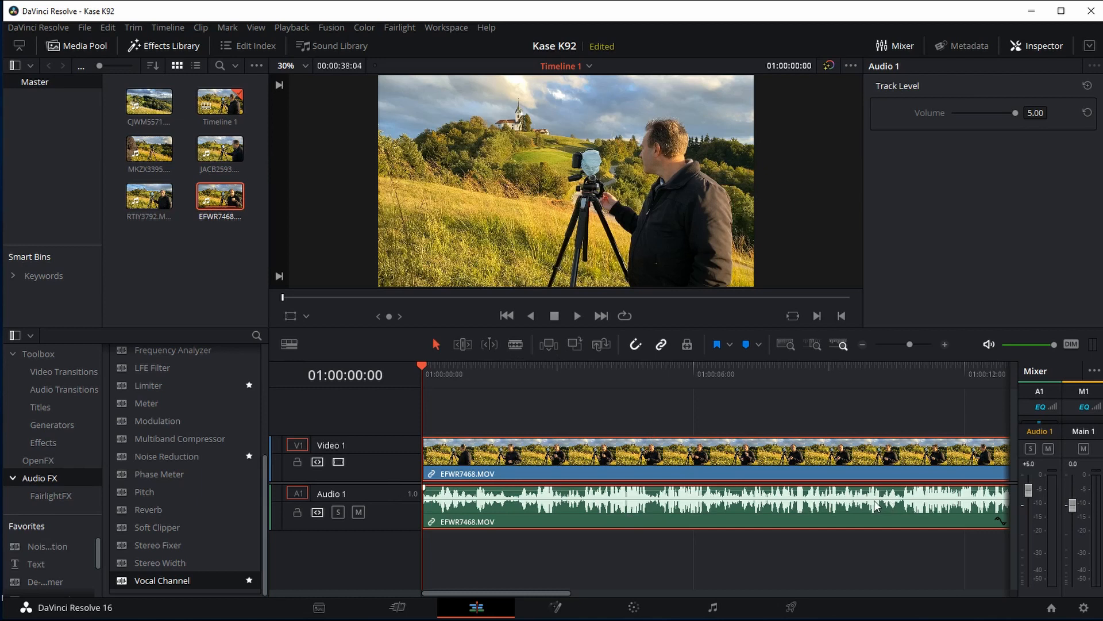
pyautogui.moveTo(522, 596)
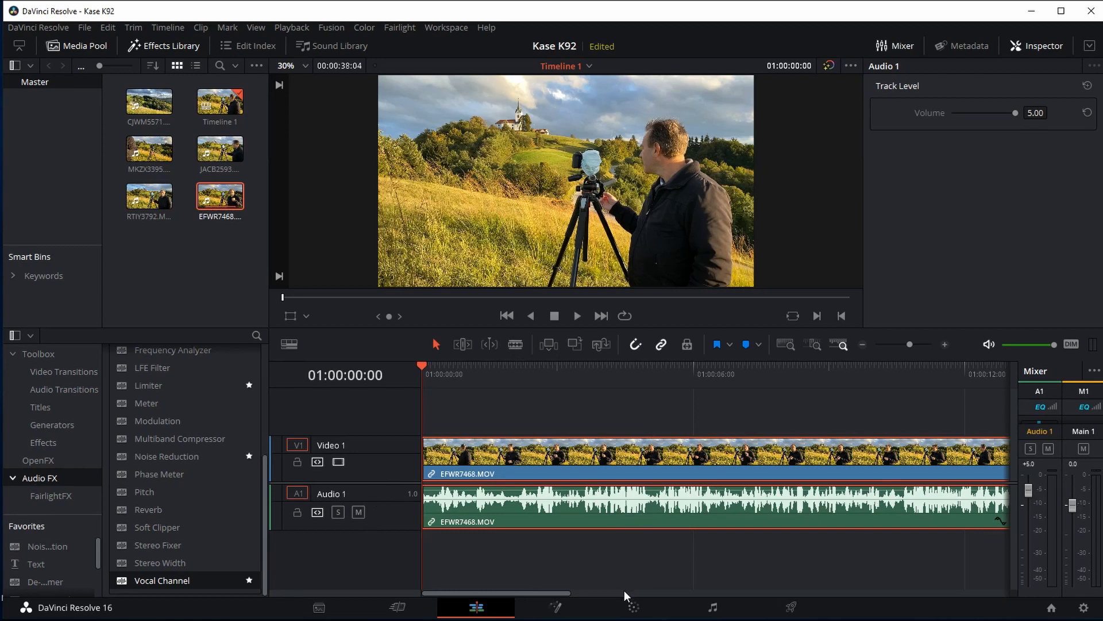
pyautogui.moveTo(562, 503)
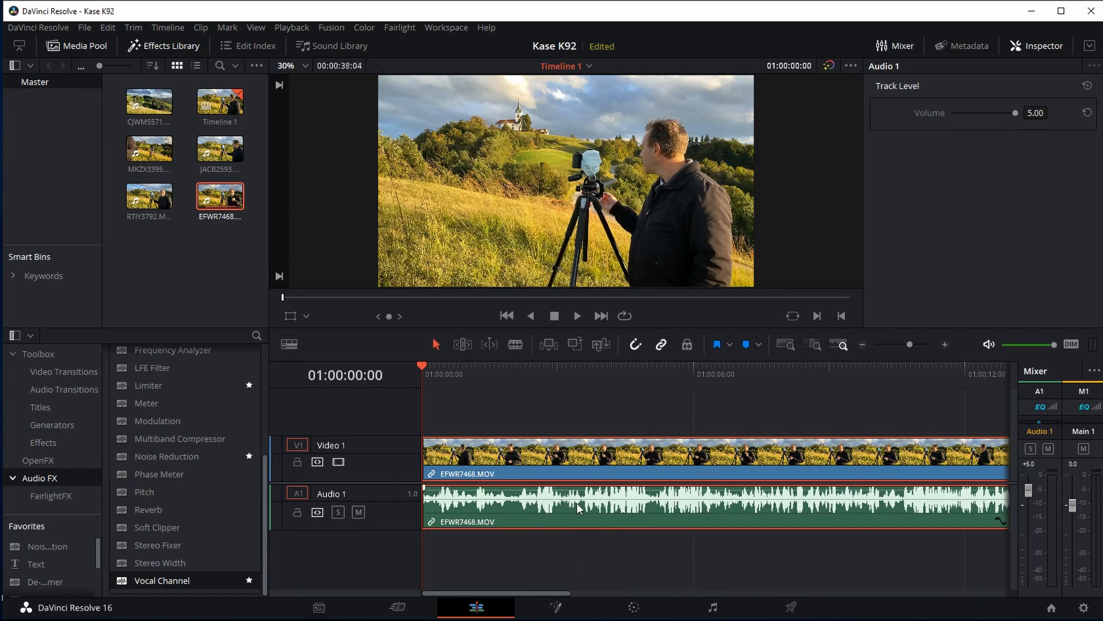
pyautogui.moveTo(609, 530)
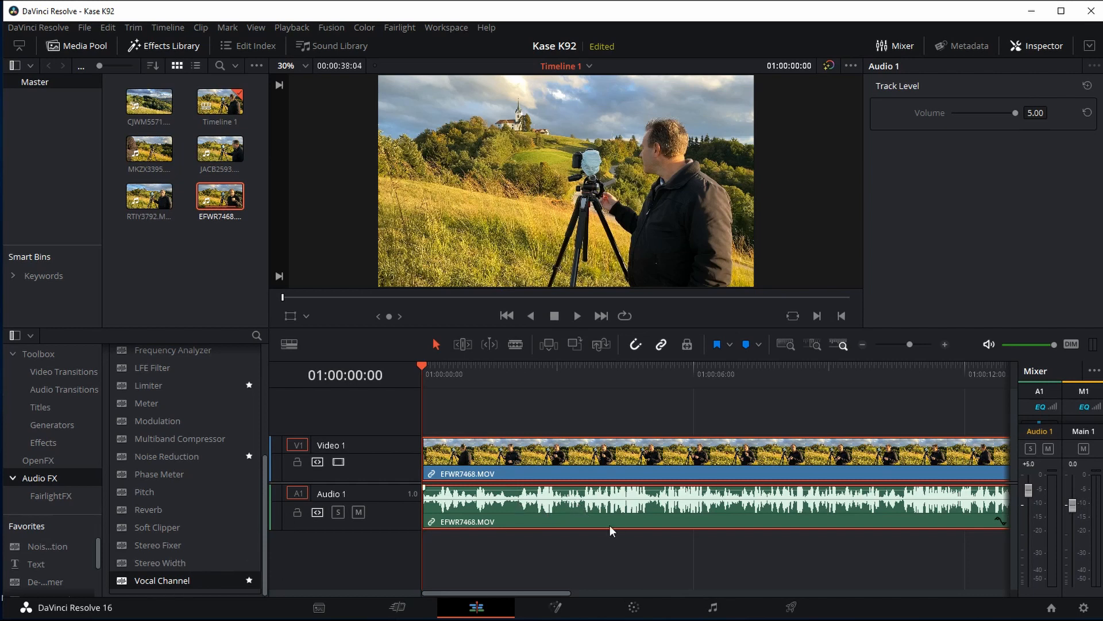
pyautogui.moveTo(598, 547)
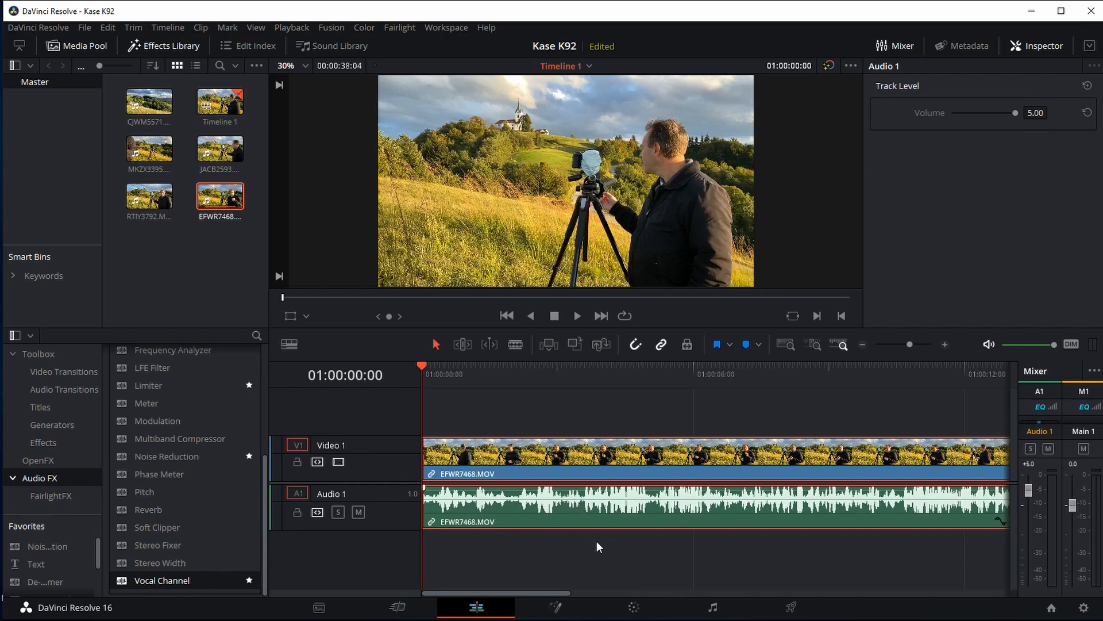
pyautogui.hscroll(3)
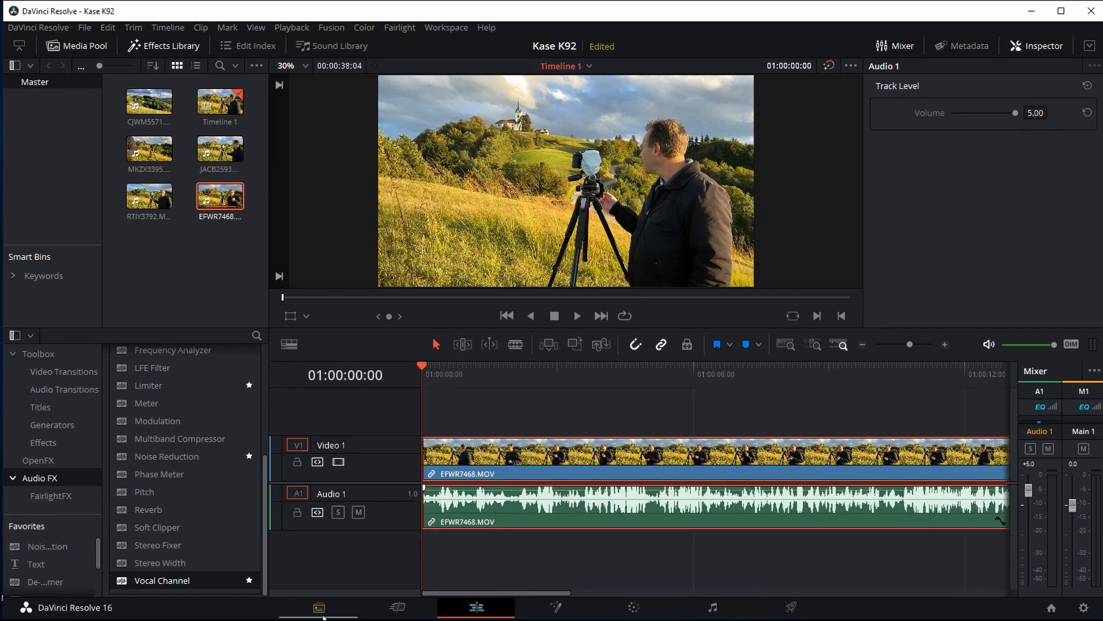
pyautogui.moveTo(215, 606)
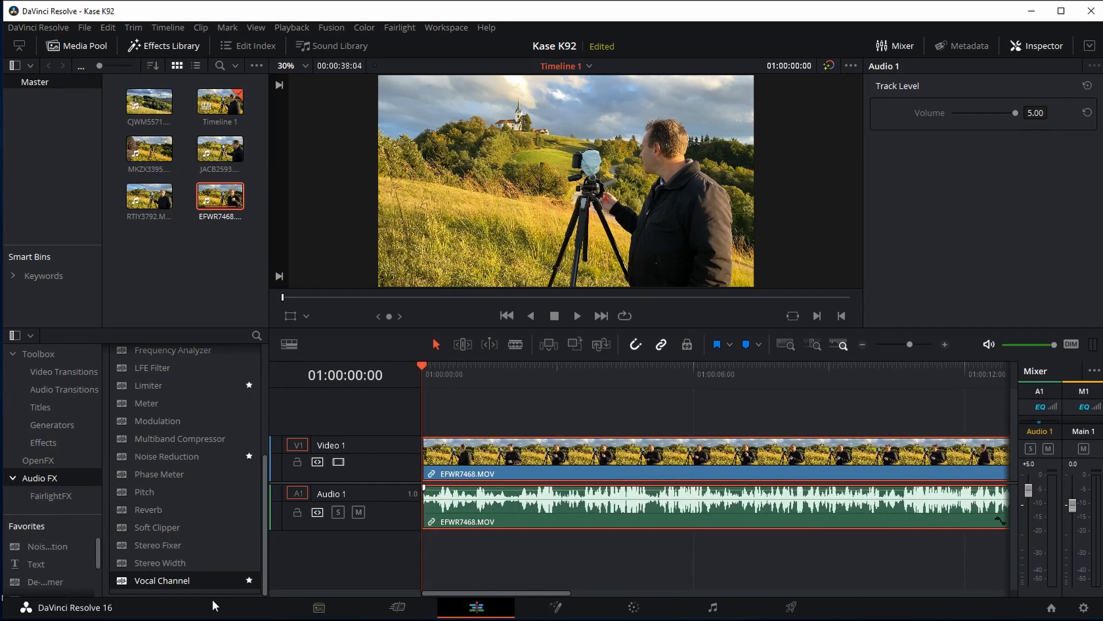
pyautogui.moveTo(153, 586)
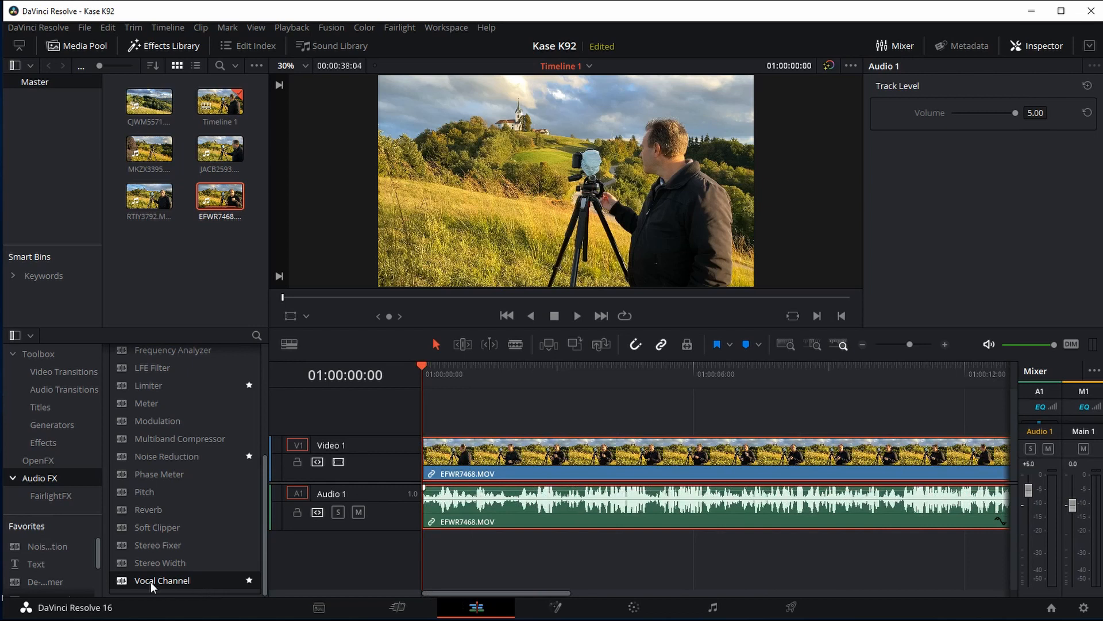
pyautogui.moveTo(283, 564)
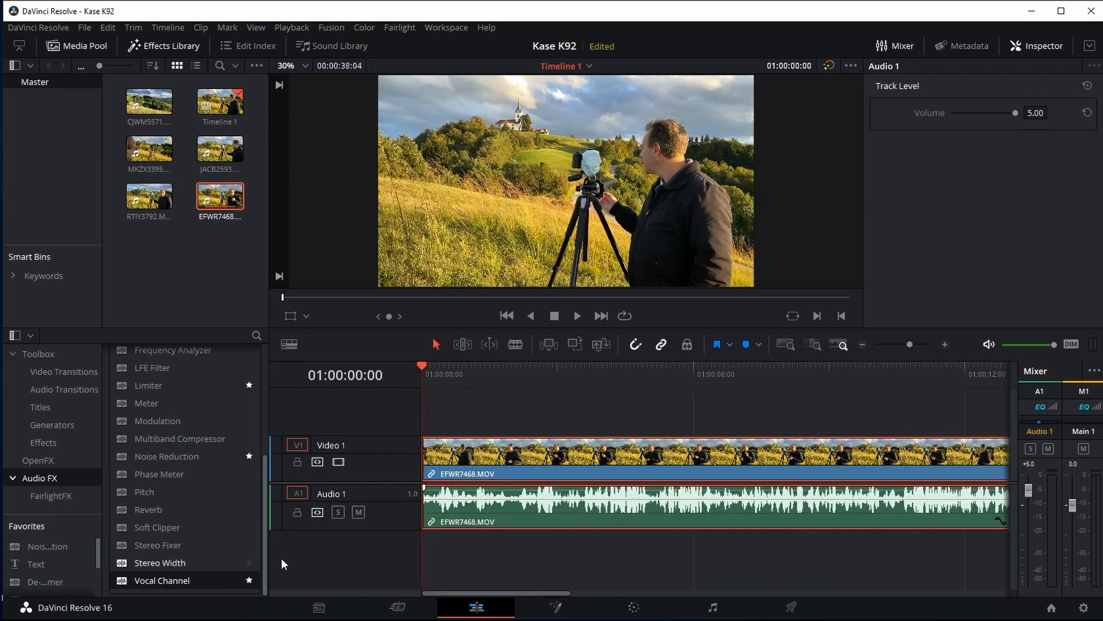
pyautogui.moveTo(773, 532)
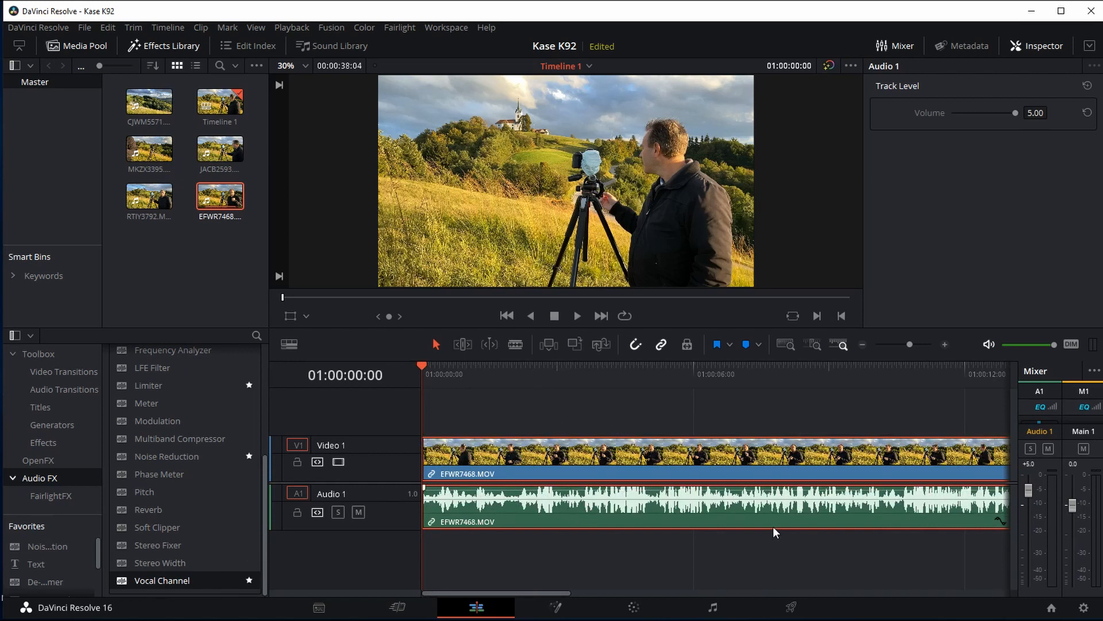
pyautogui.moveTo(791, 525)
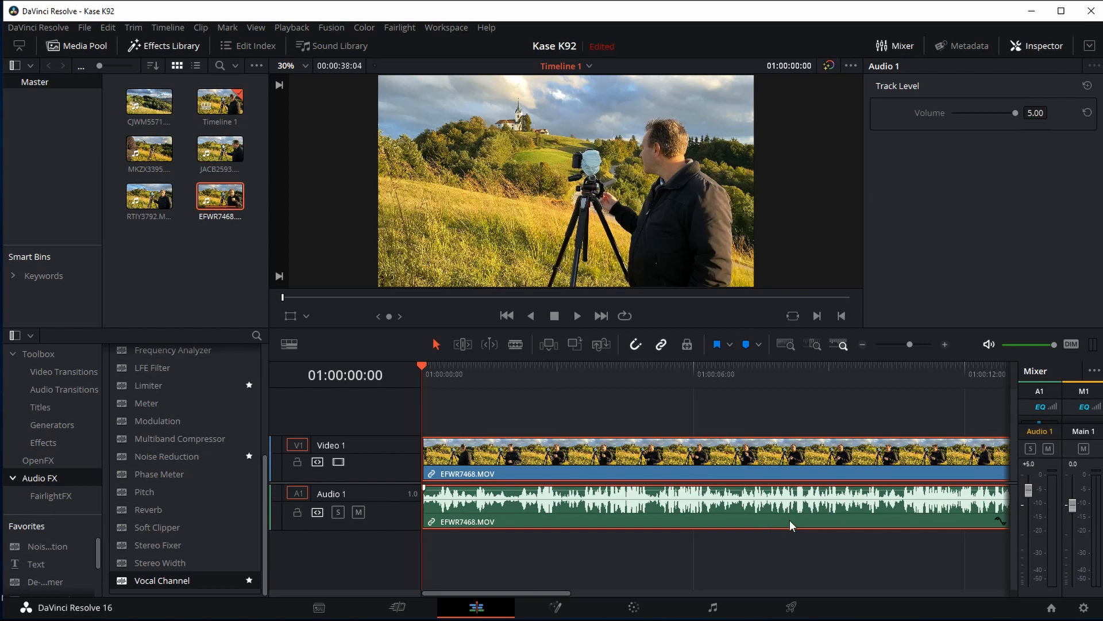
pyautogui.moveTo(756, 479)
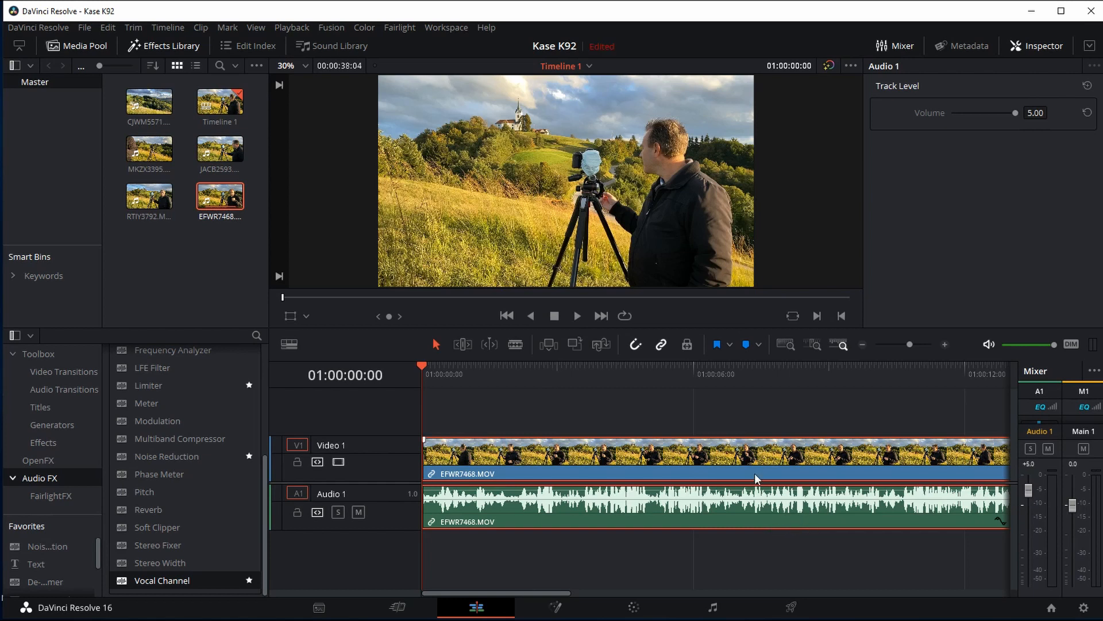
pyautogui.click(576, 315)
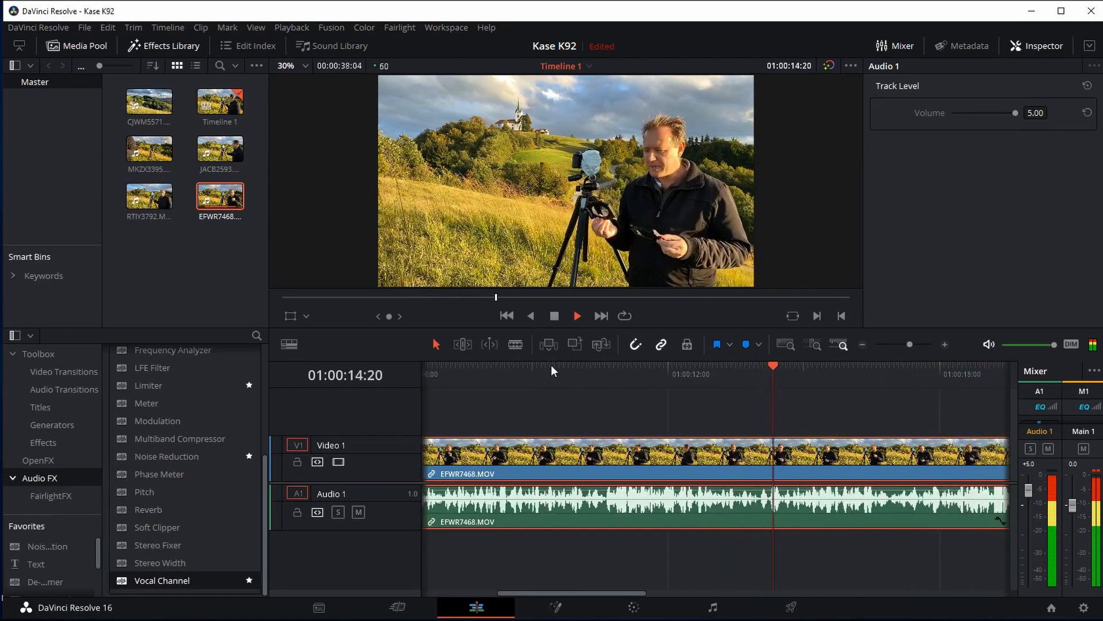
pyautogui.click(505, 315)
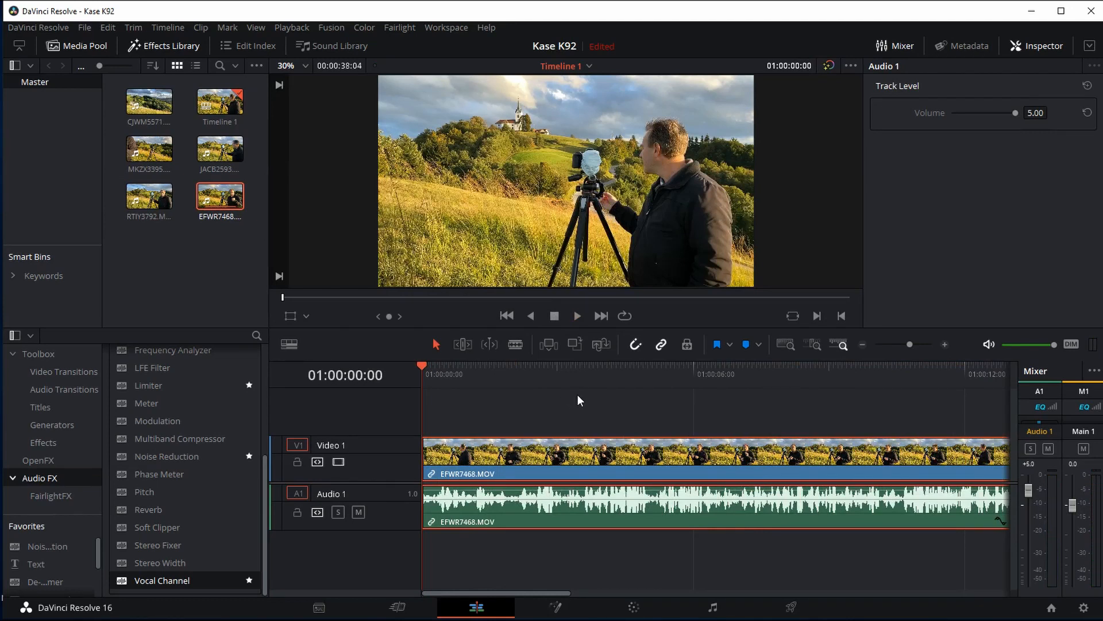
pyautogui.moveTo(560, 400)
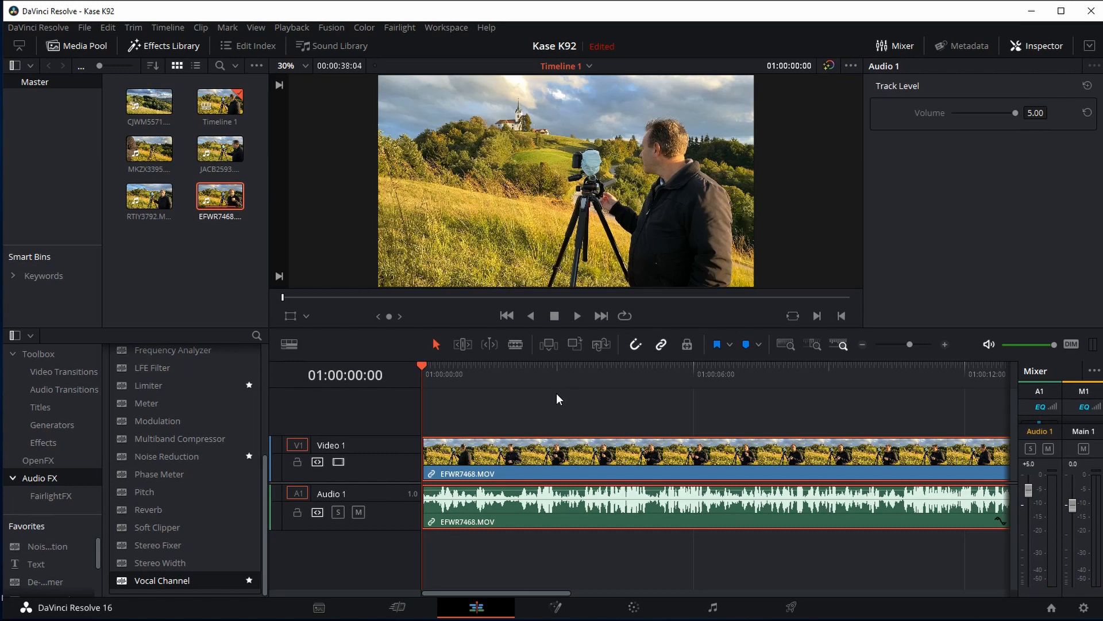
pyautogui.moveTo(584, 396)
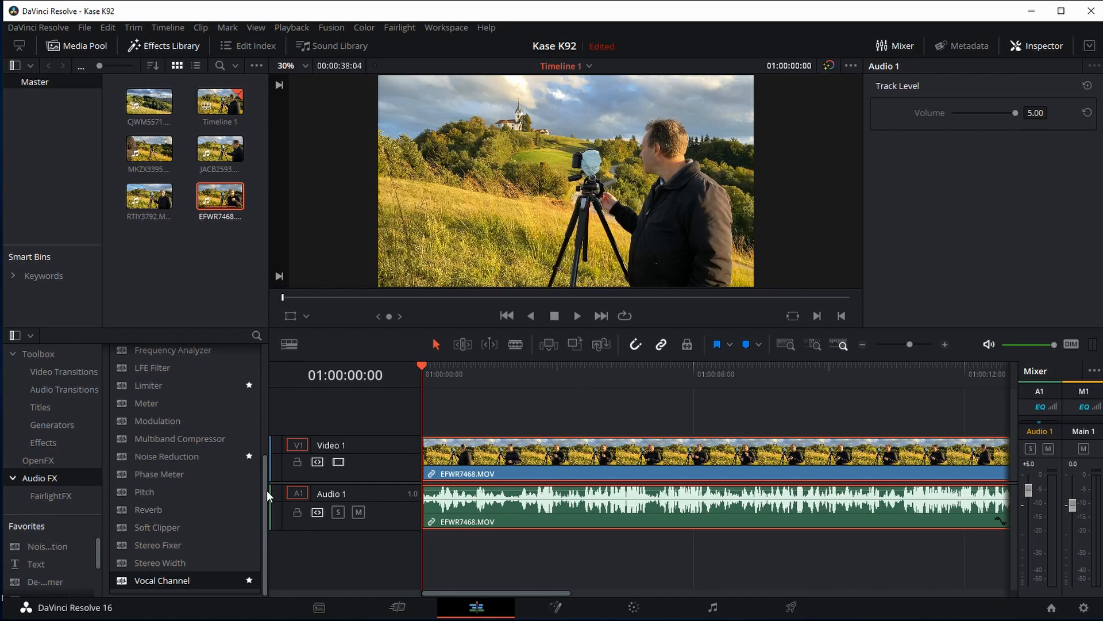
# - Scroll the FairlightFX effects list down until Vocal Channel comes into view
pyautogui.scroll(3)
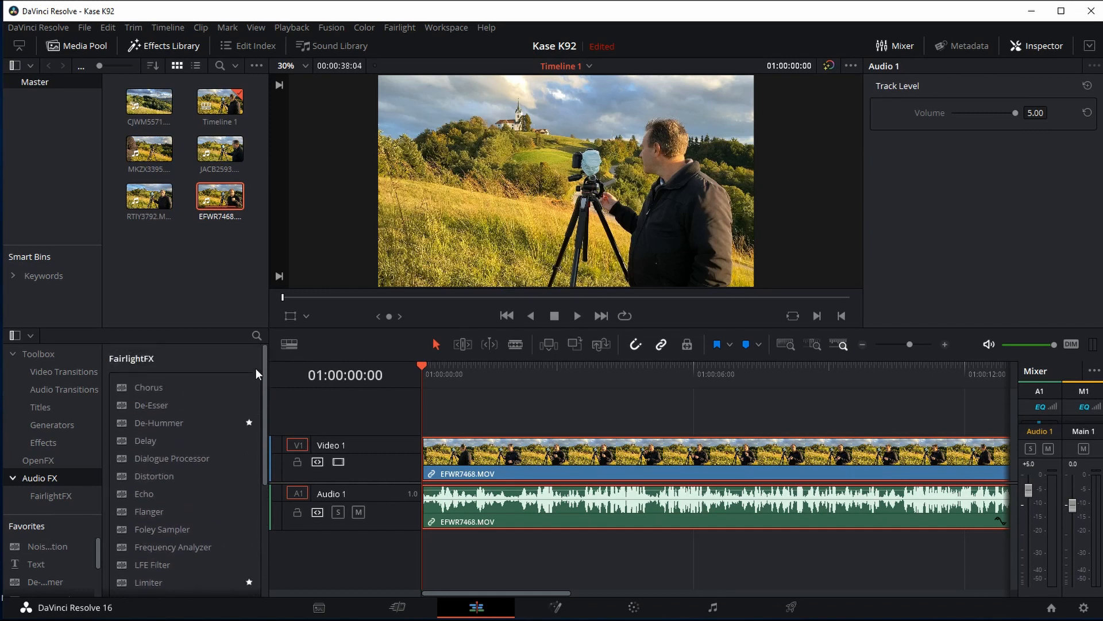
pyautogui.scroll(-3)
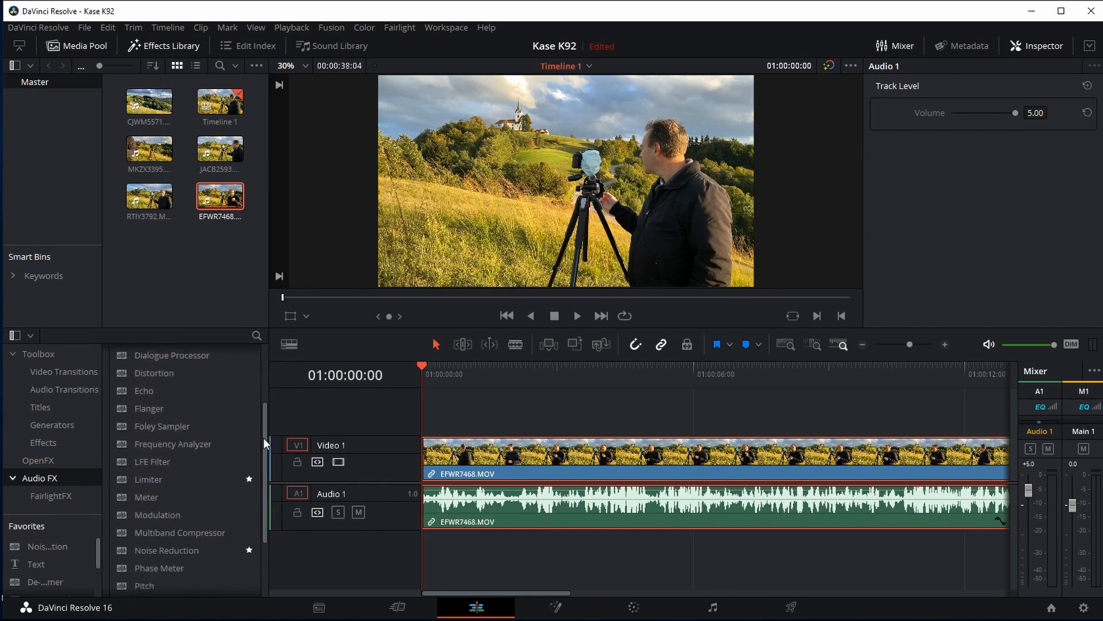
pyautogui.scroll(-3)
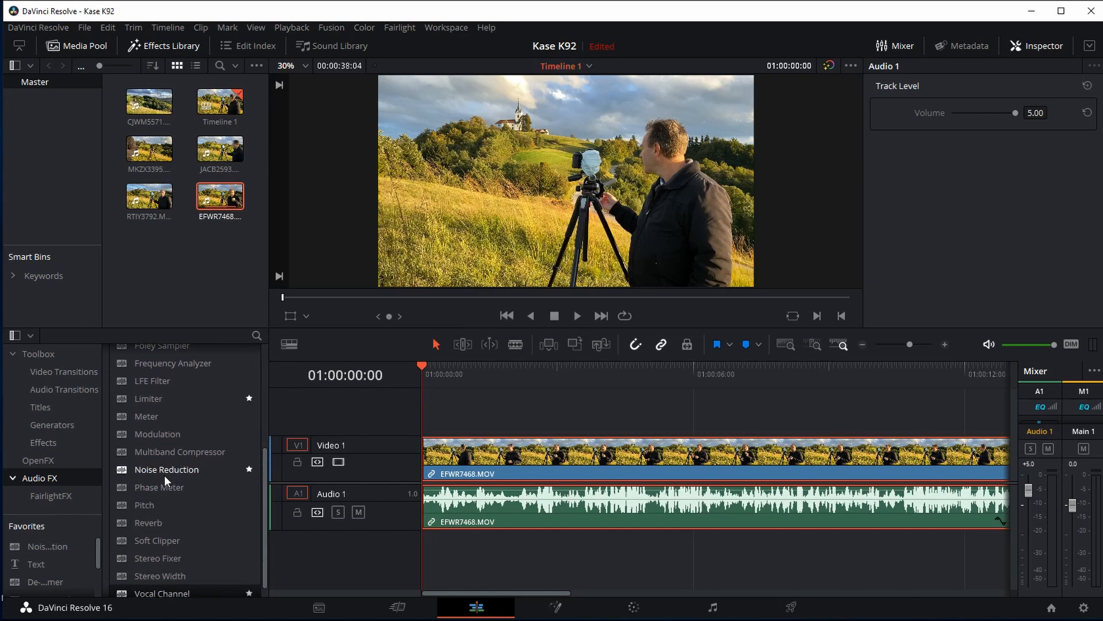
pyautogui.moveTo(226, 472)
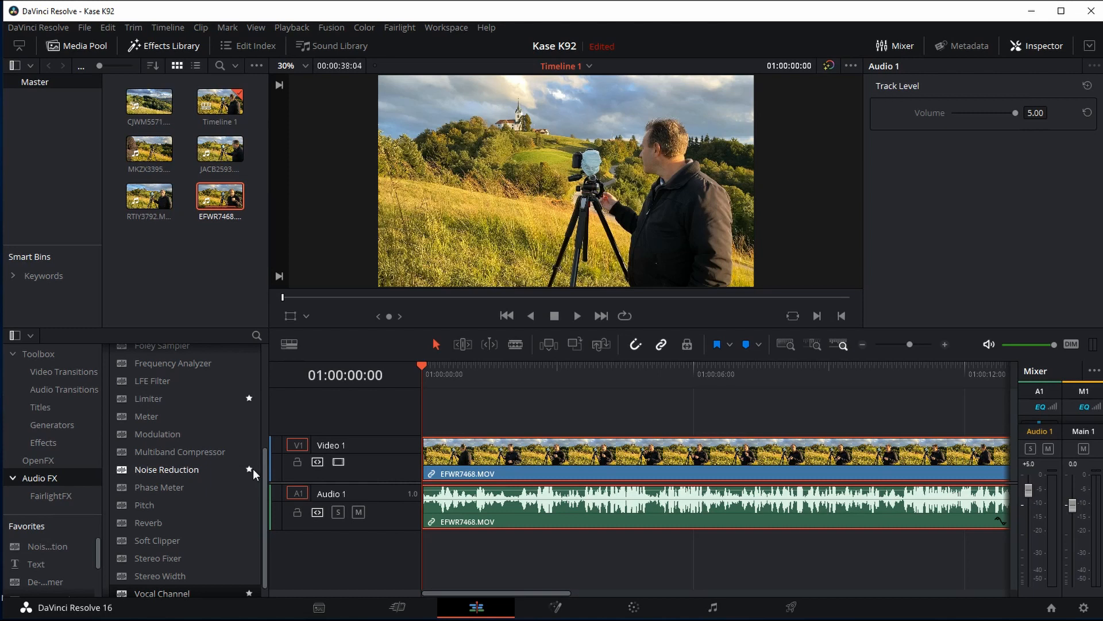
pyautogui.scroll(-3)
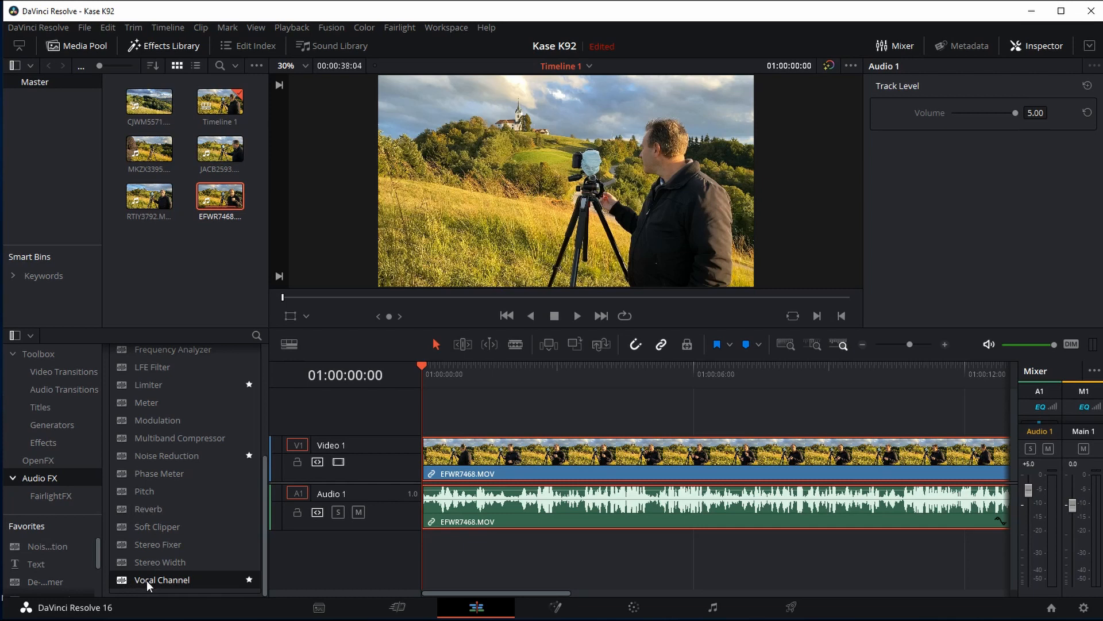
pyautogui.moveTo(131, 585)
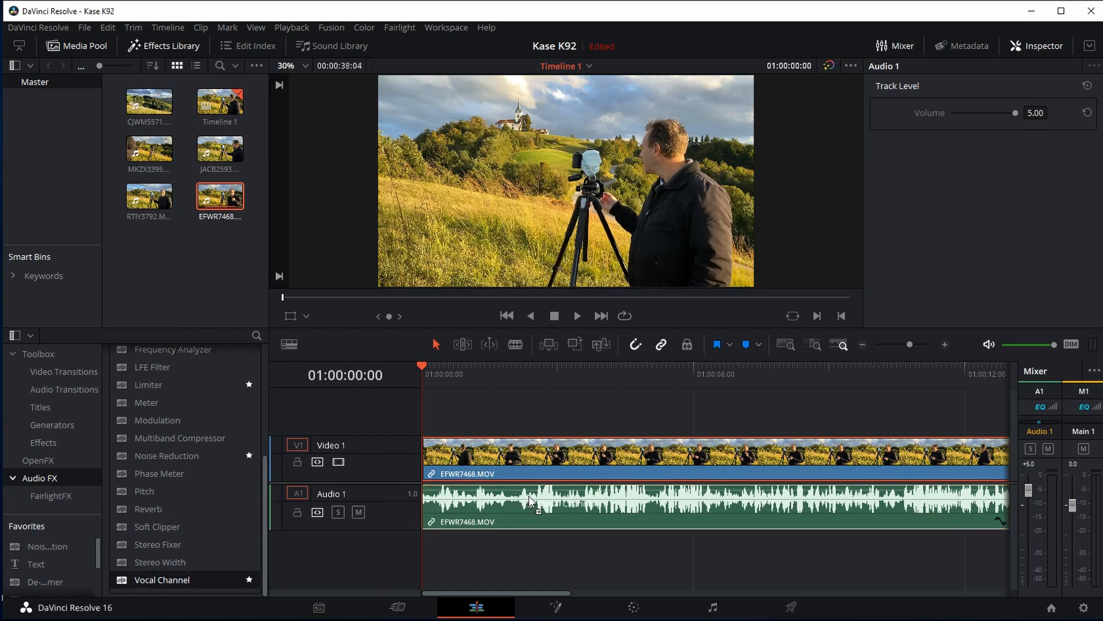
pyautogui.moveTo(506, 502)
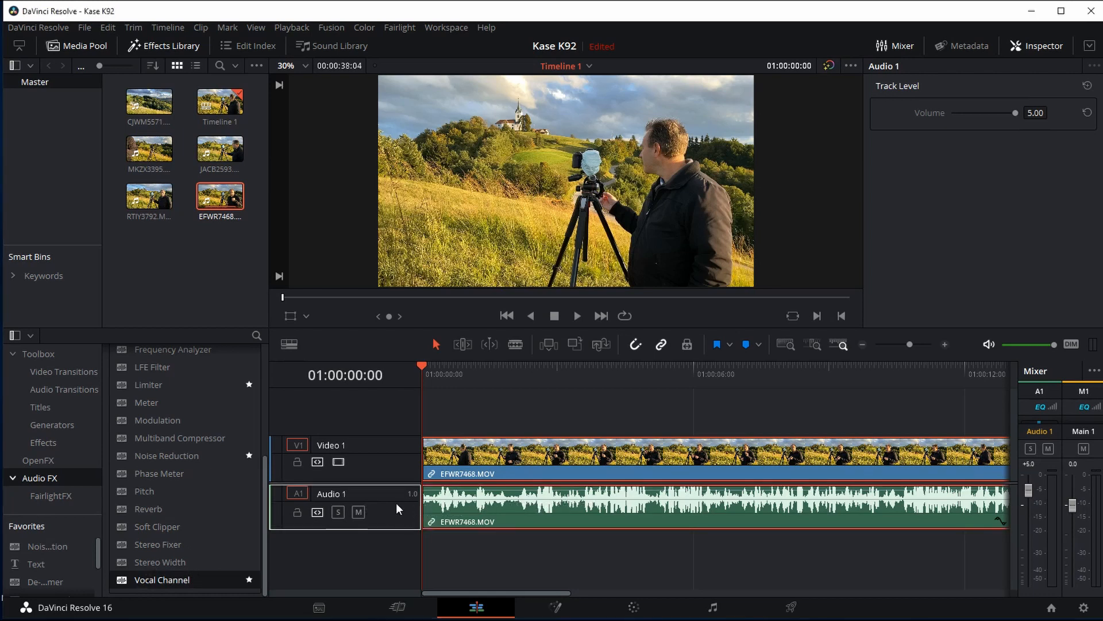
# - Apply Vocal Channel to the Audio 1 track so its Slot 1 plugin window appears
pyautogui.doubleClick(161, 579)
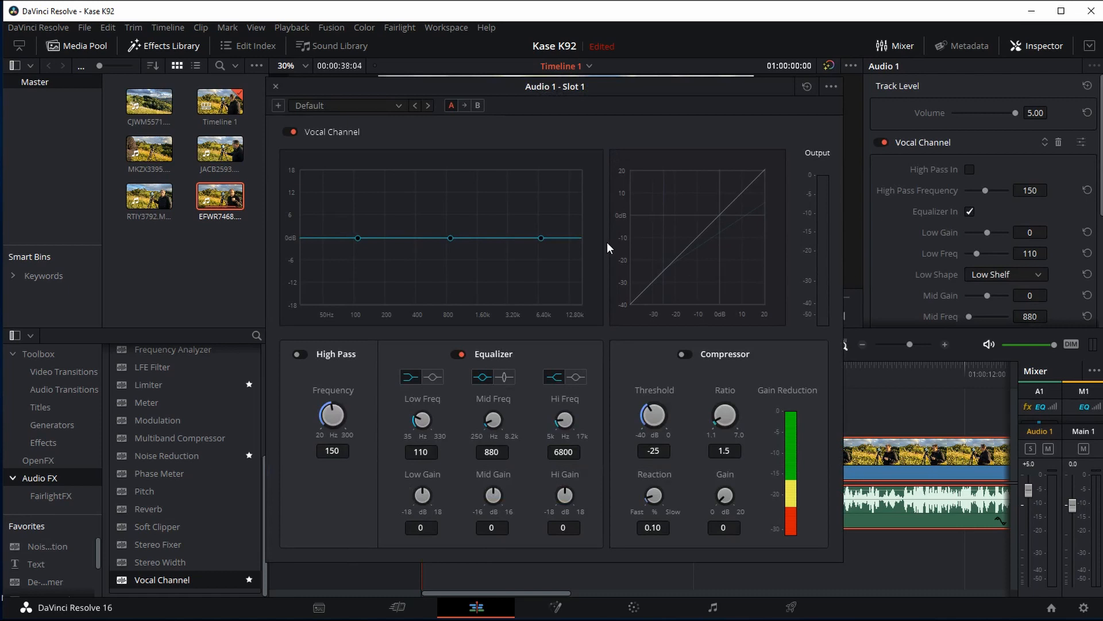
pyautogui.moveTo(422, 386)
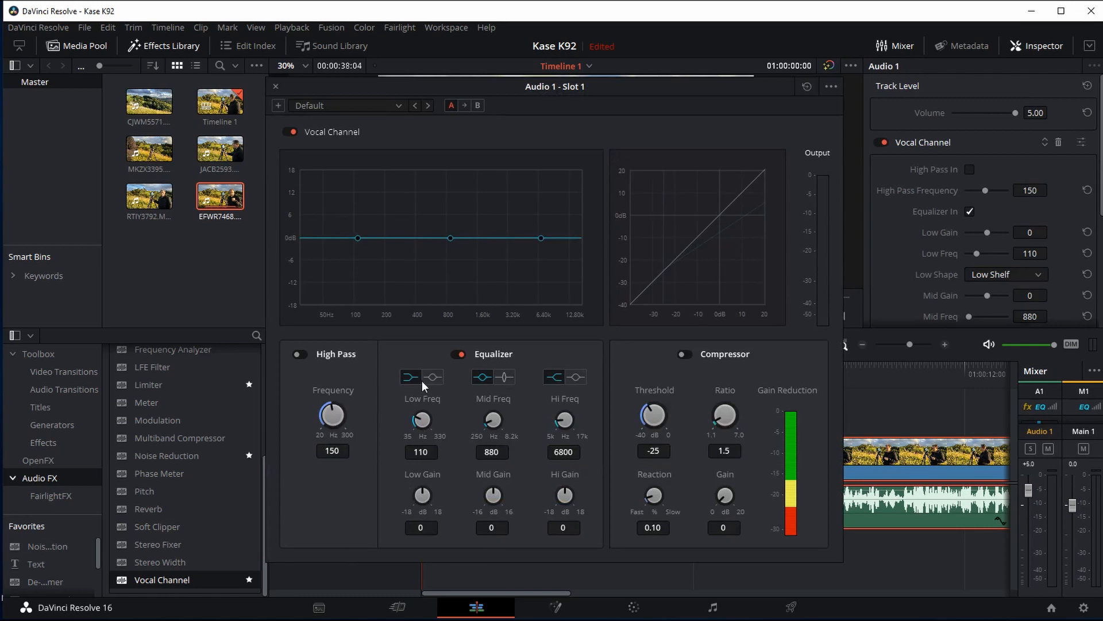
pyautogui.moveTo(450, 407)
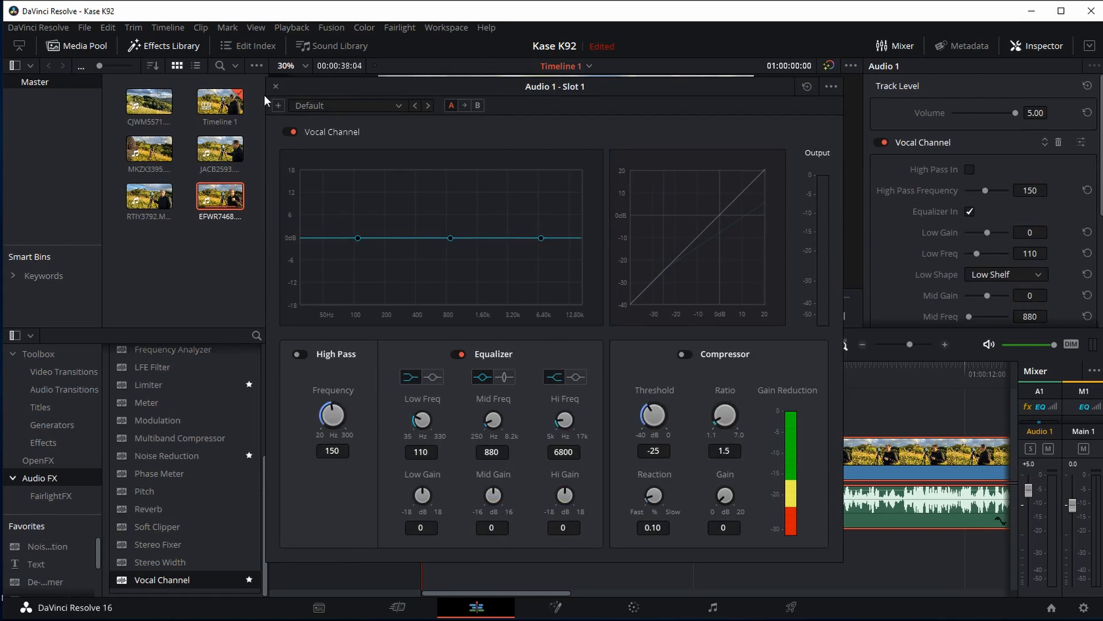
# - Dismiss the Slot 1 window and enable High Pass In for Vocal Channel in the Inspector
pyautogui.click(276, 86)
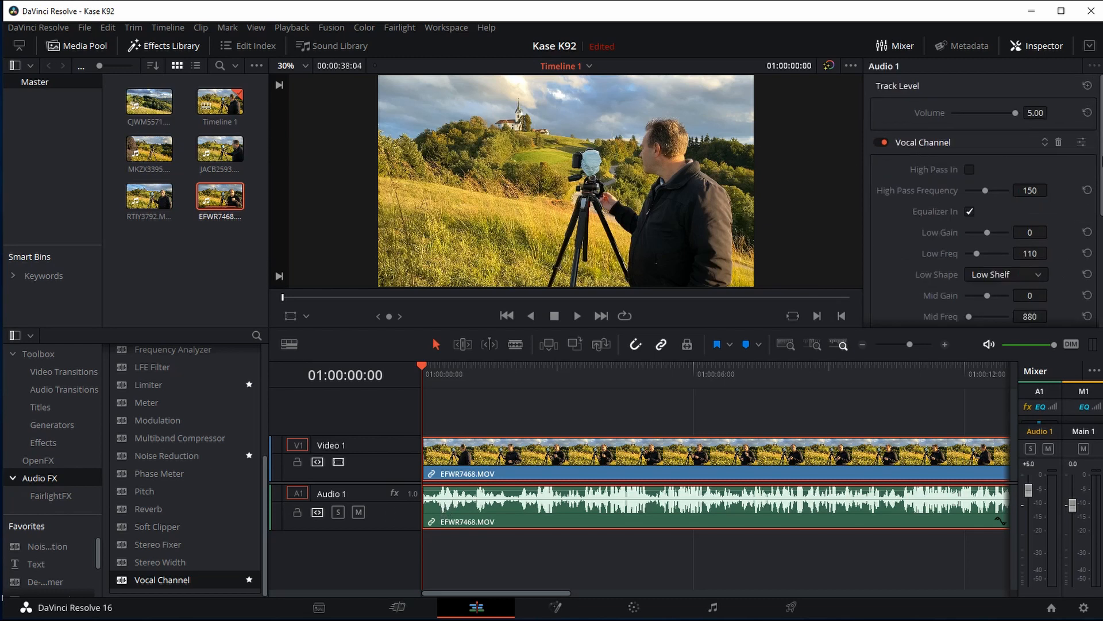
pyautogui.scroll(-3)
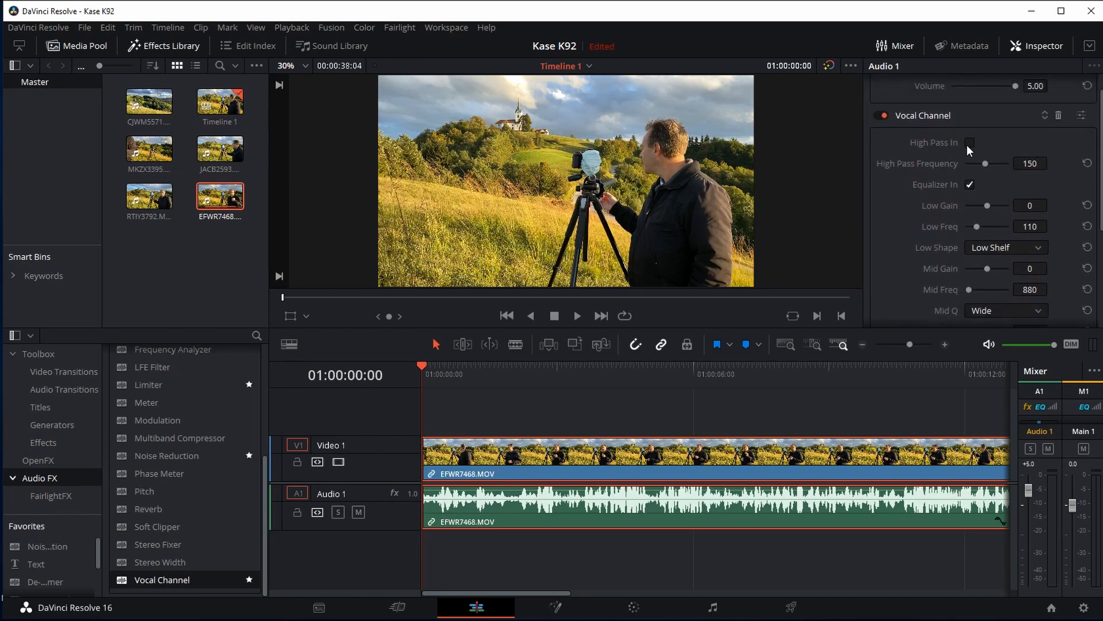
pyautogui.click(971, 142)
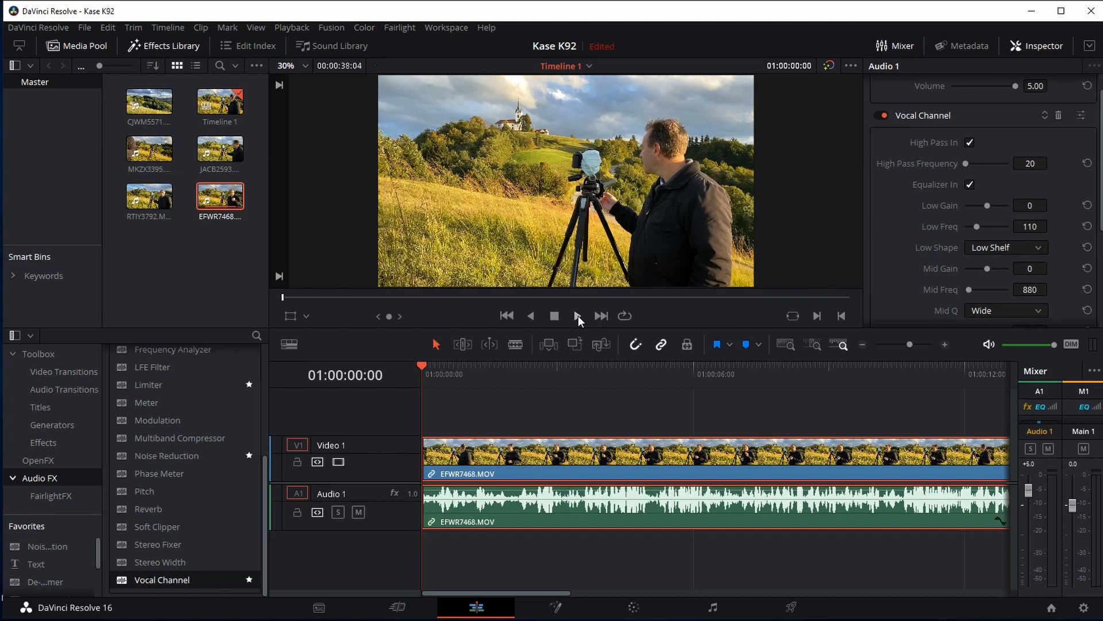
# - Audition the clip with the high pass at 119, restarting playback from the beginning
pyautogui.click(575, 315)
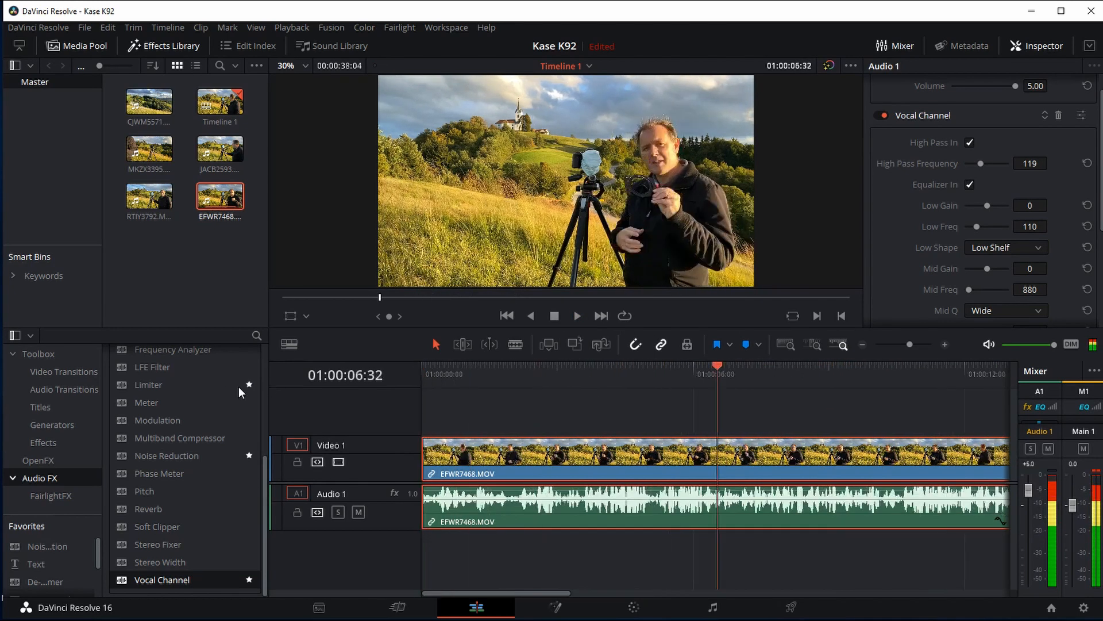
pyautogui.click(505, 314)
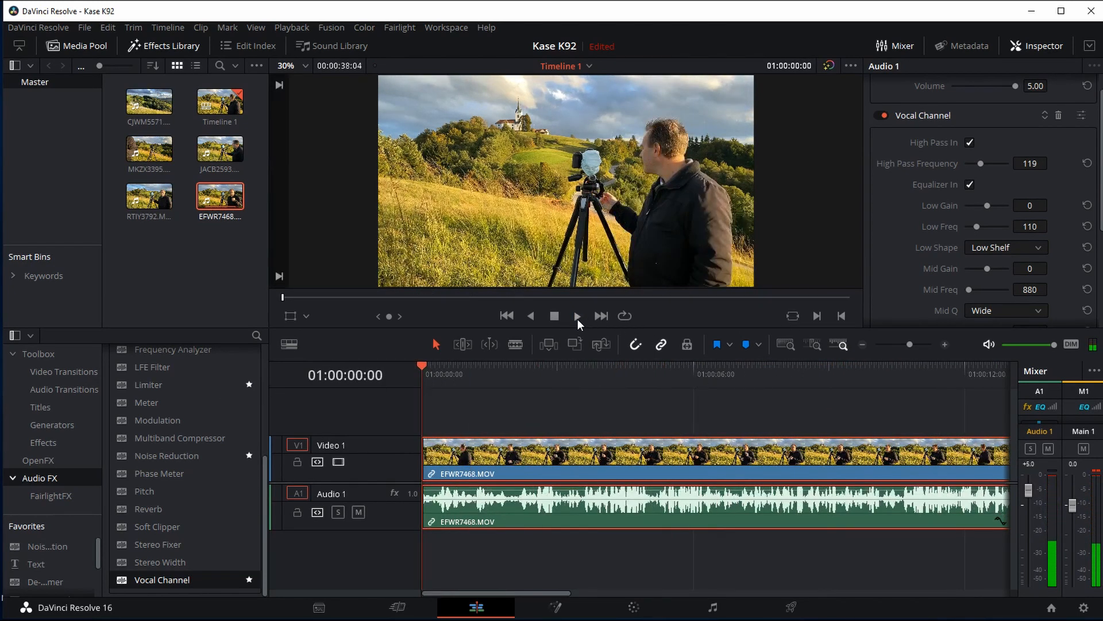
pyautogui.click(576, 315)
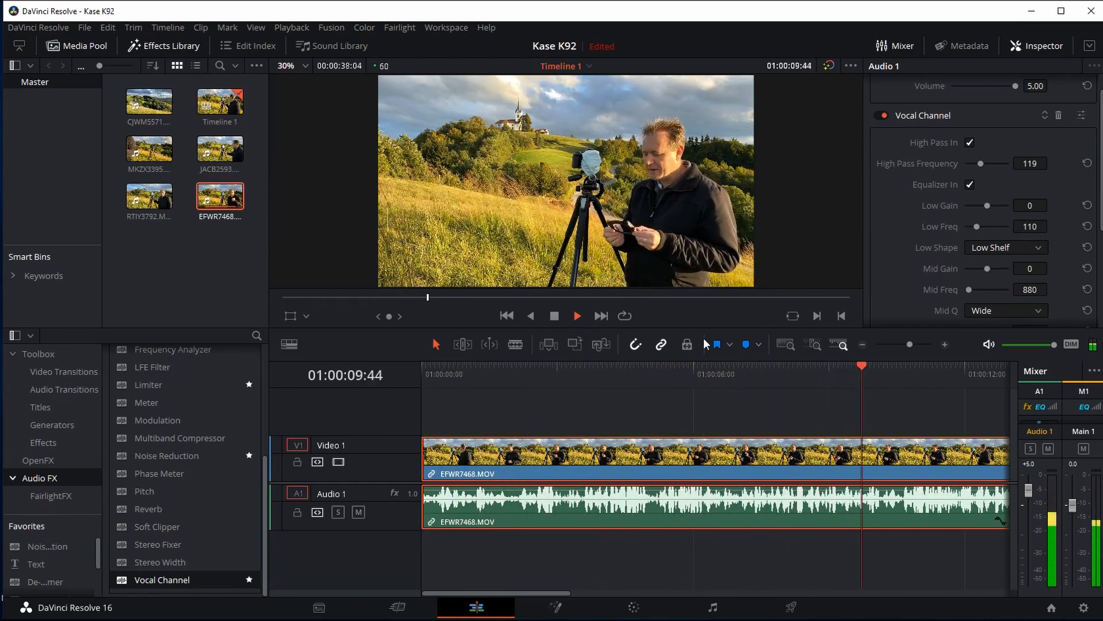
# - Audition the clip again with the high pass raised to 192, then stop playback
pyautogui.click(554, 315)
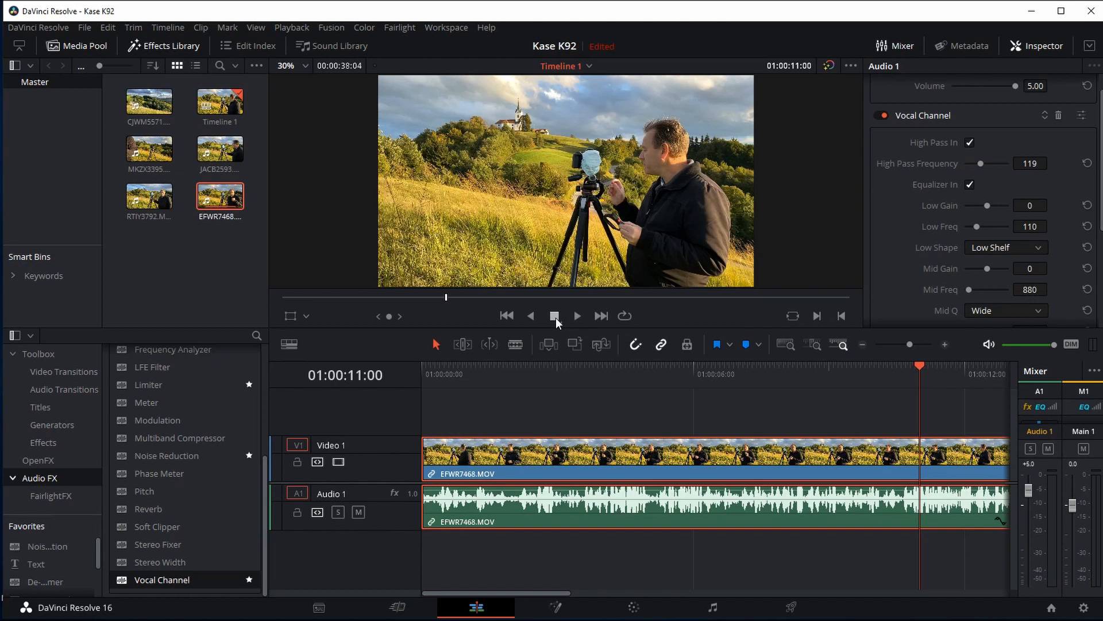
pyautogui.moveTo(555, 377)
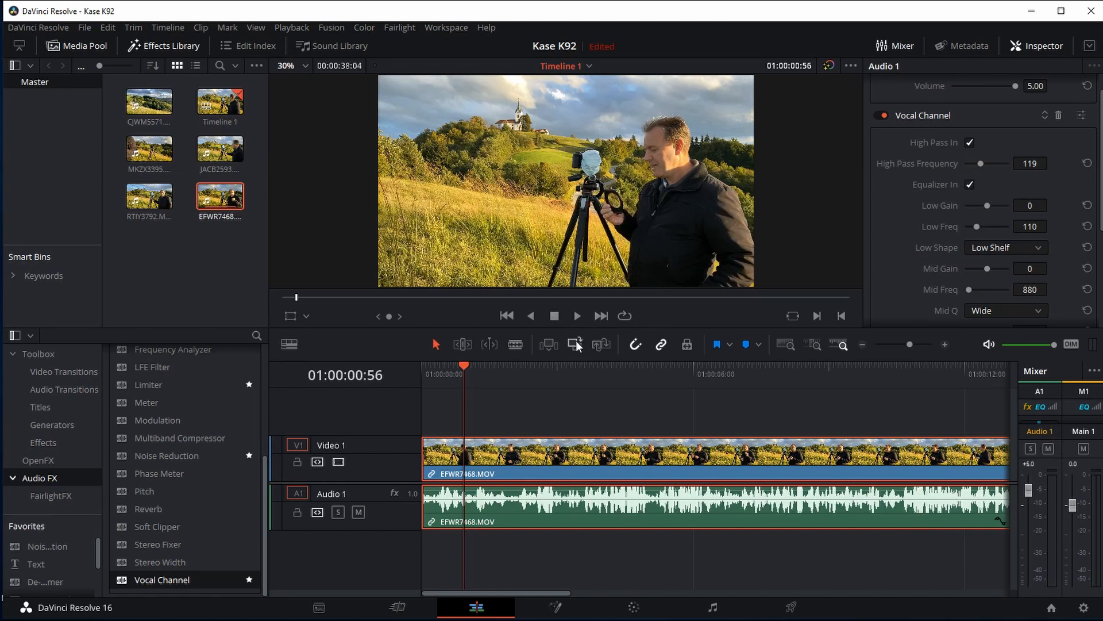
pyautogui.click(576, 315)
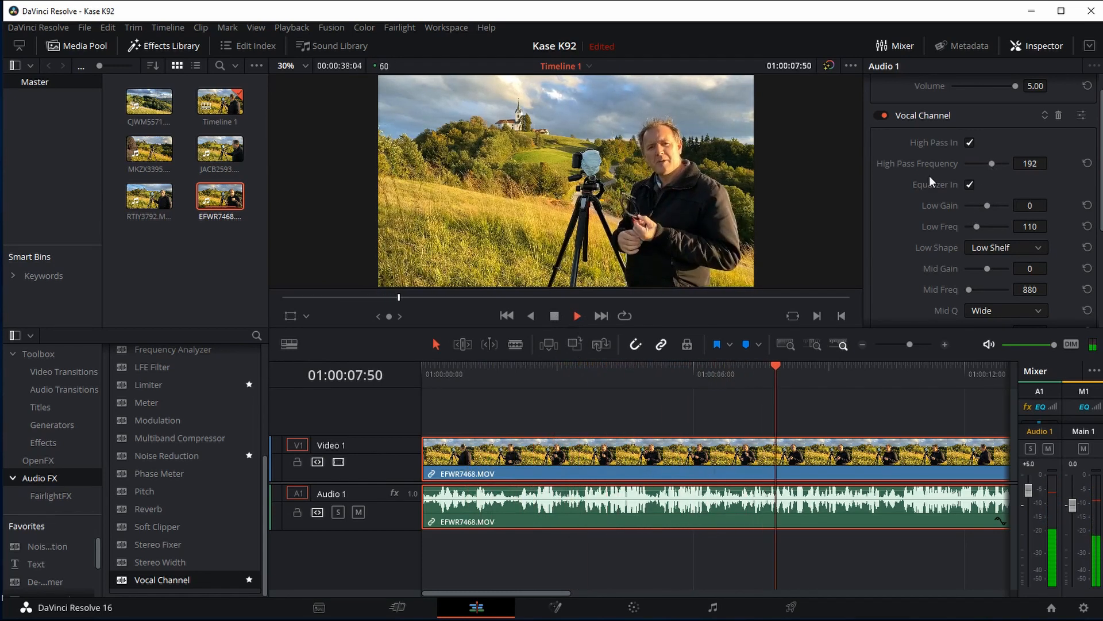
pyautogui.click(576, 315)
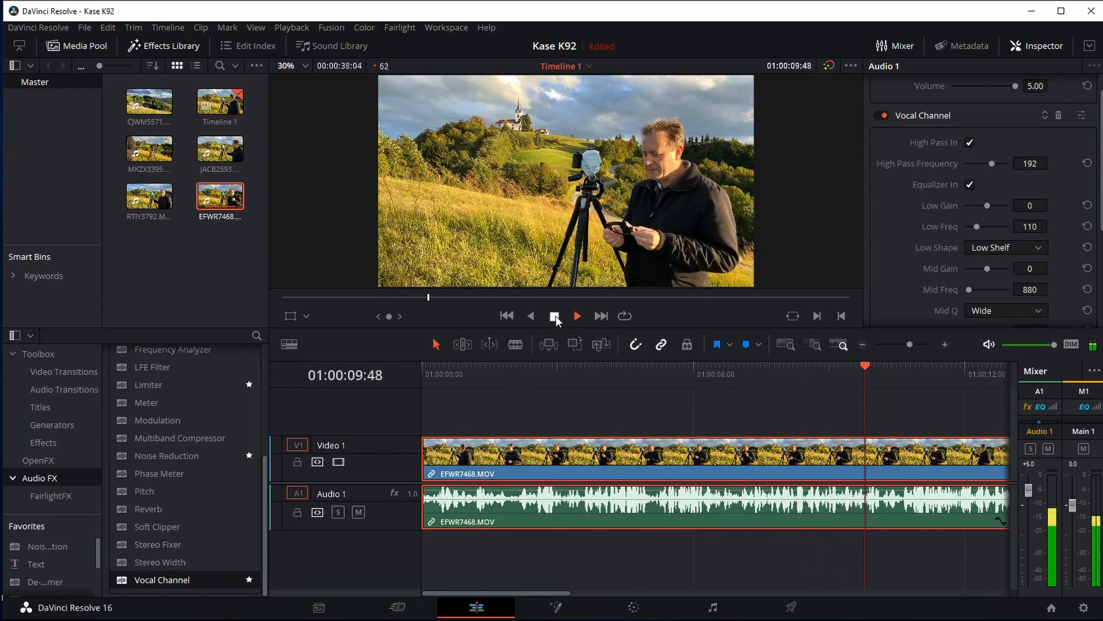
pyautogui.click(554, 315)
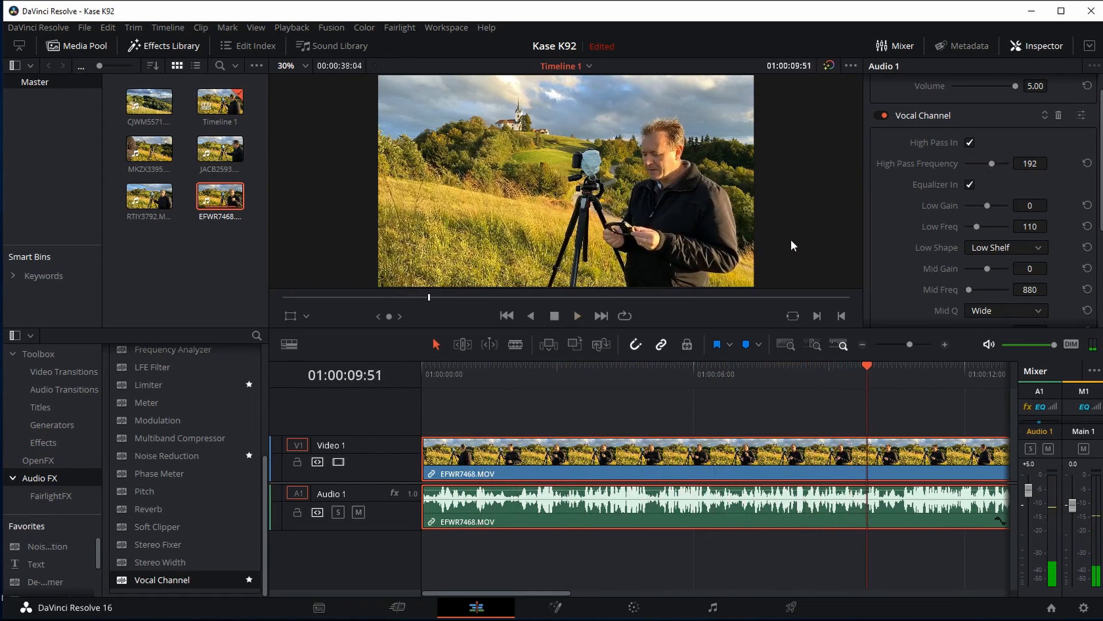
pyautogui.moveTo(890, 213)
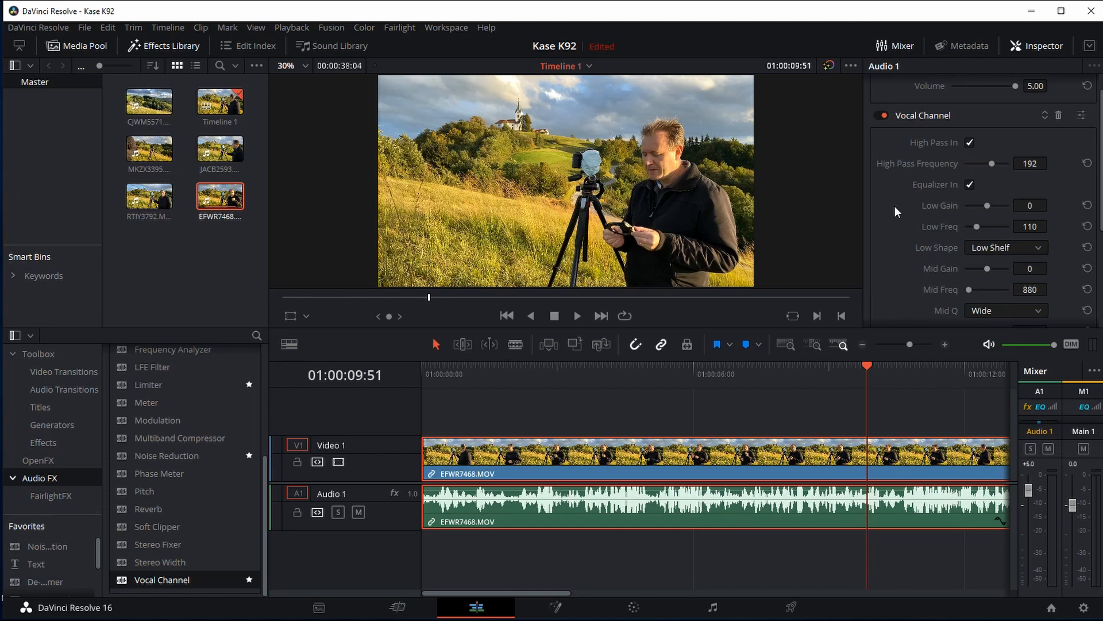
pyautogui.moveTo(961, 200)
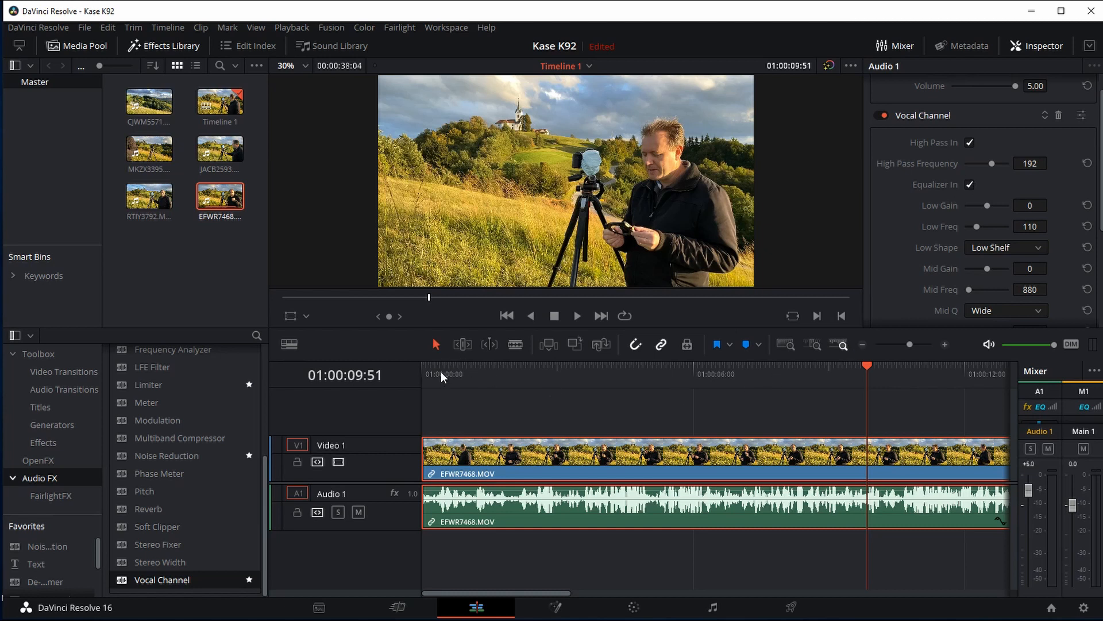
# - Return the playhead to the clip start before settling the frequency at 188
pyautogui.click(506, 315)
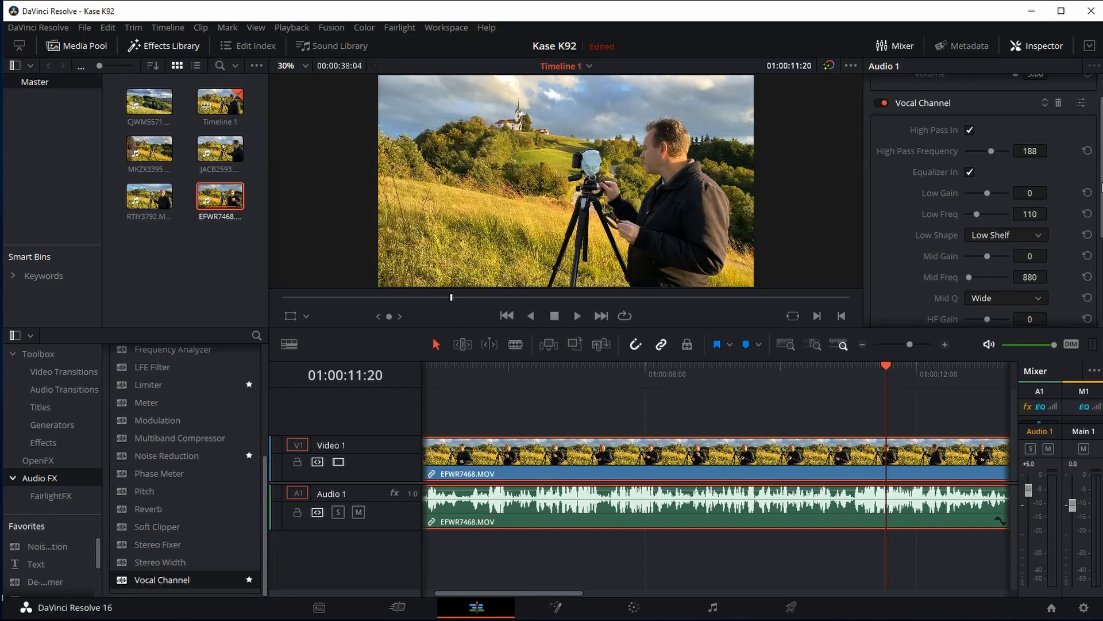
pyautogui.scroll(-3)
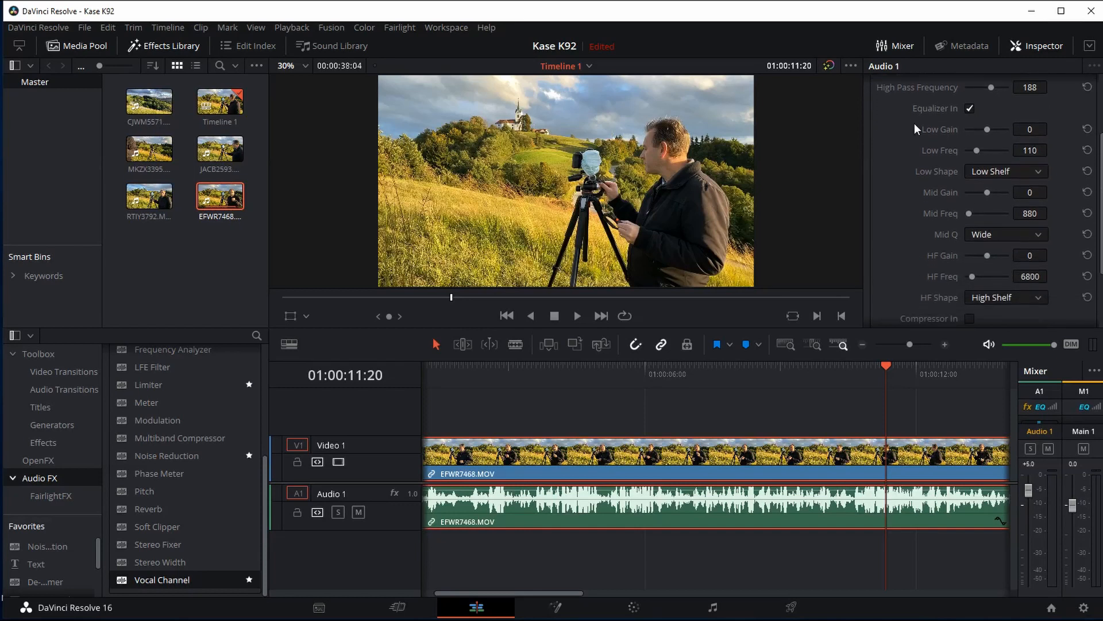
pyautogui.moveTo(1096, 240)
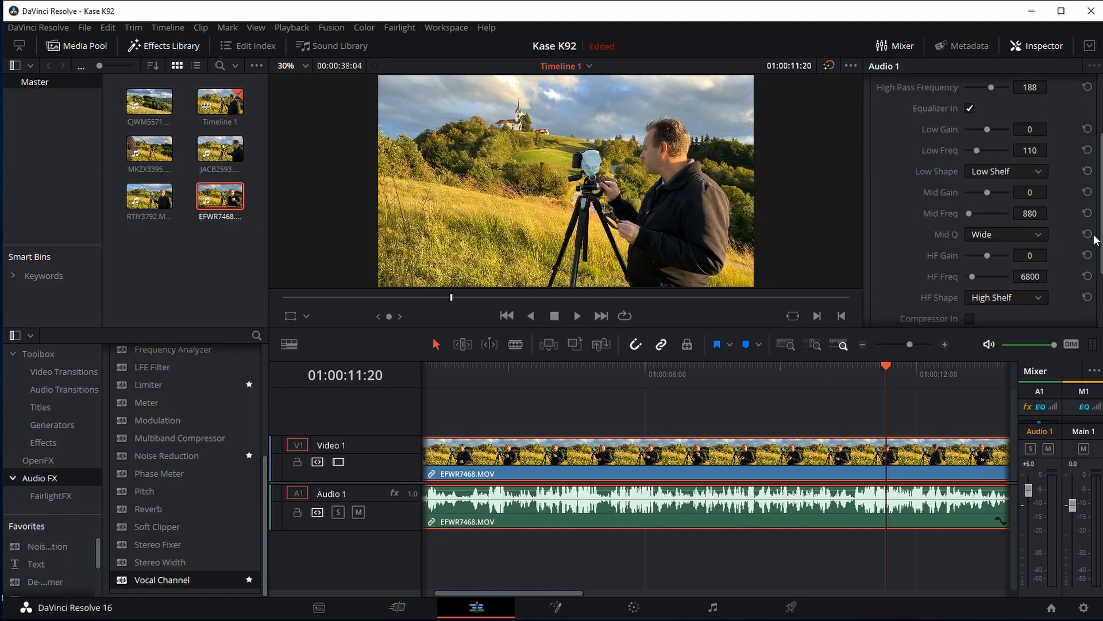
pyautogui.scroll(-3)
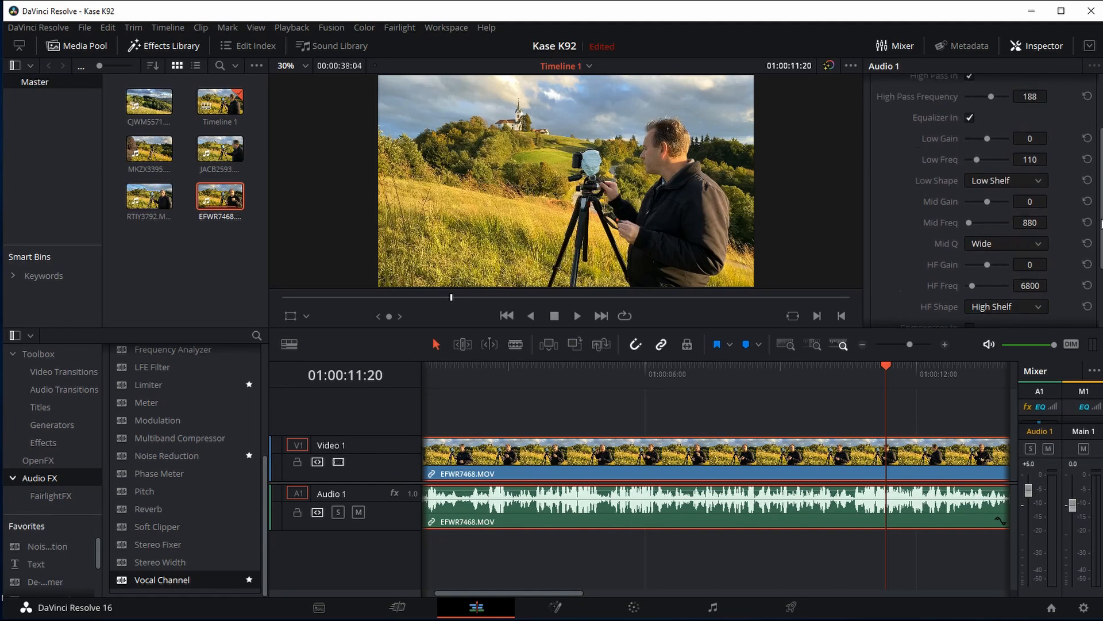
pyautogui.scroll(3)
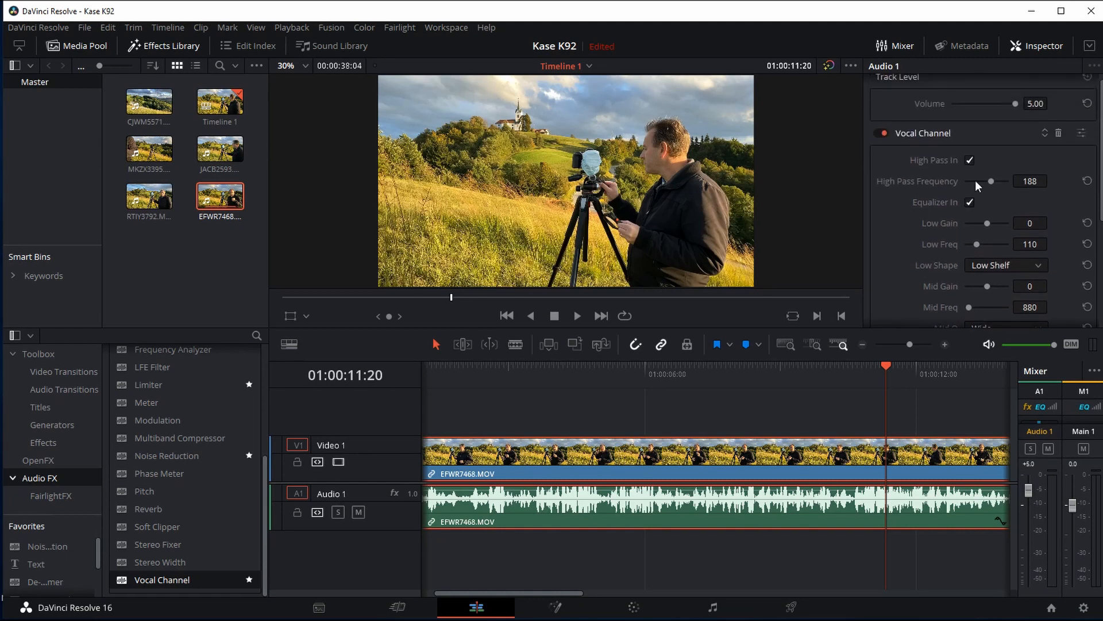
pyautogui.moveTo(923, 192)
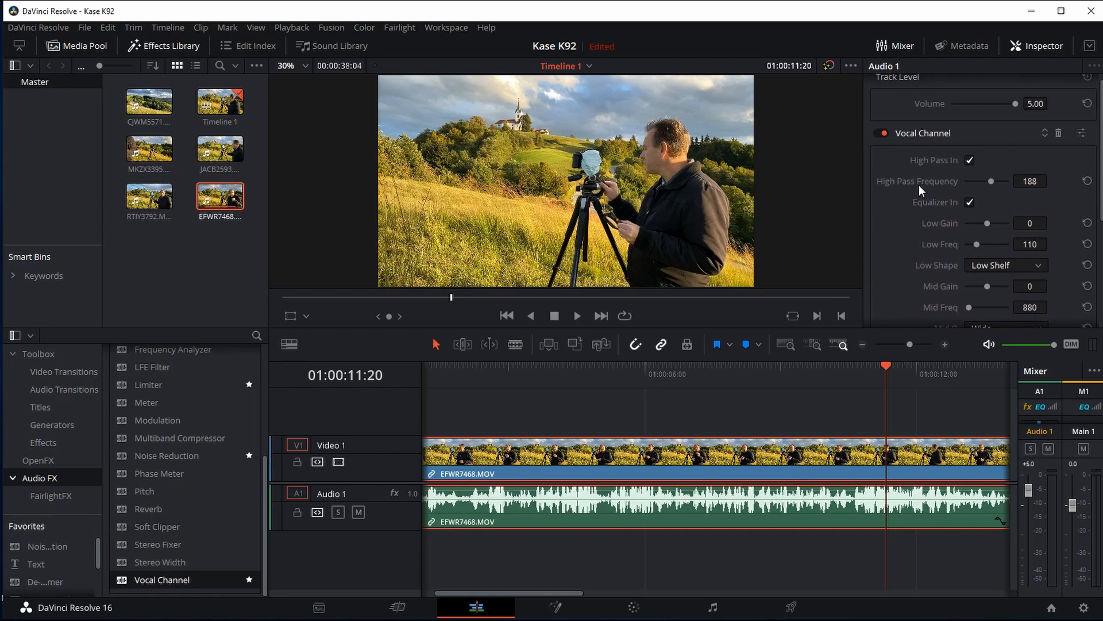
pyautogui.moveTo(921, 192)
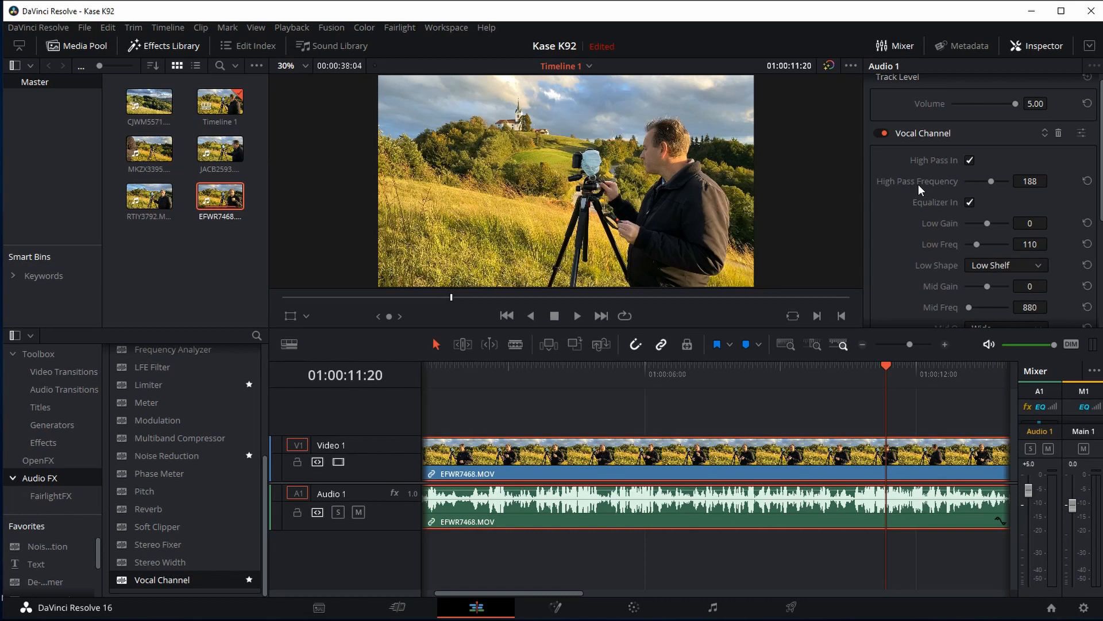
pyautogui.moveTo(904, 297)
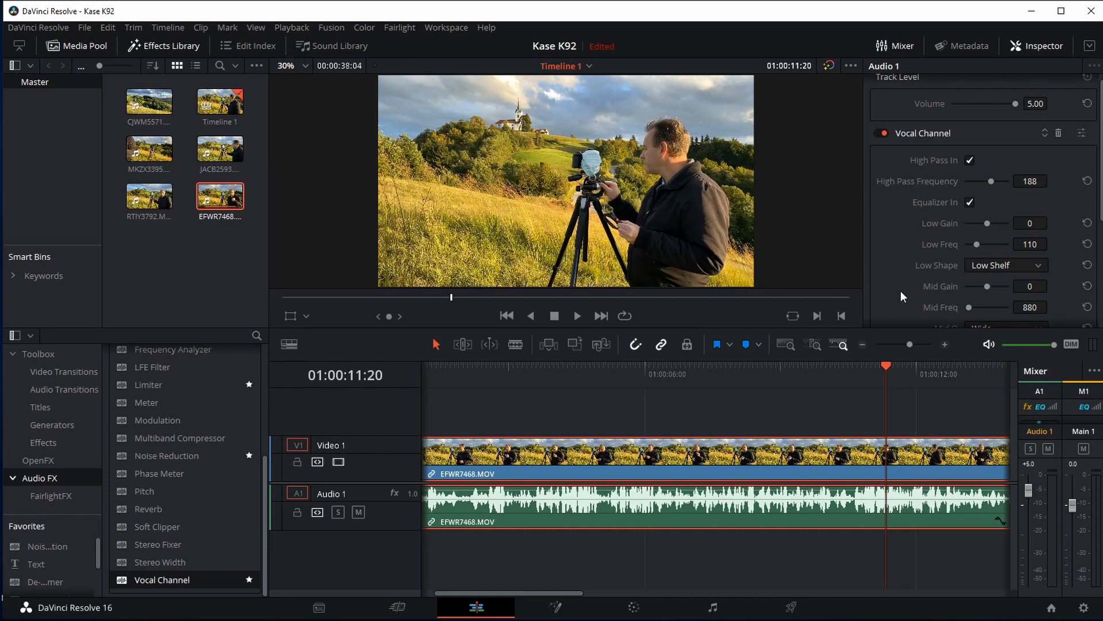
pyautogui.moveTo(905, 286)
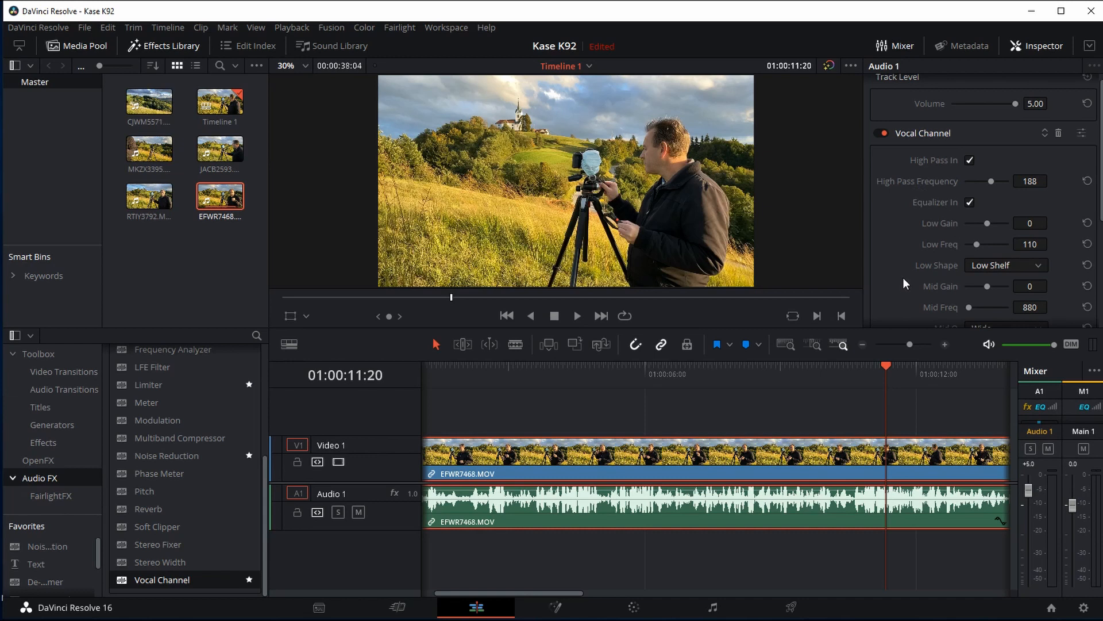
pyautogui.moveTo(914, 286)
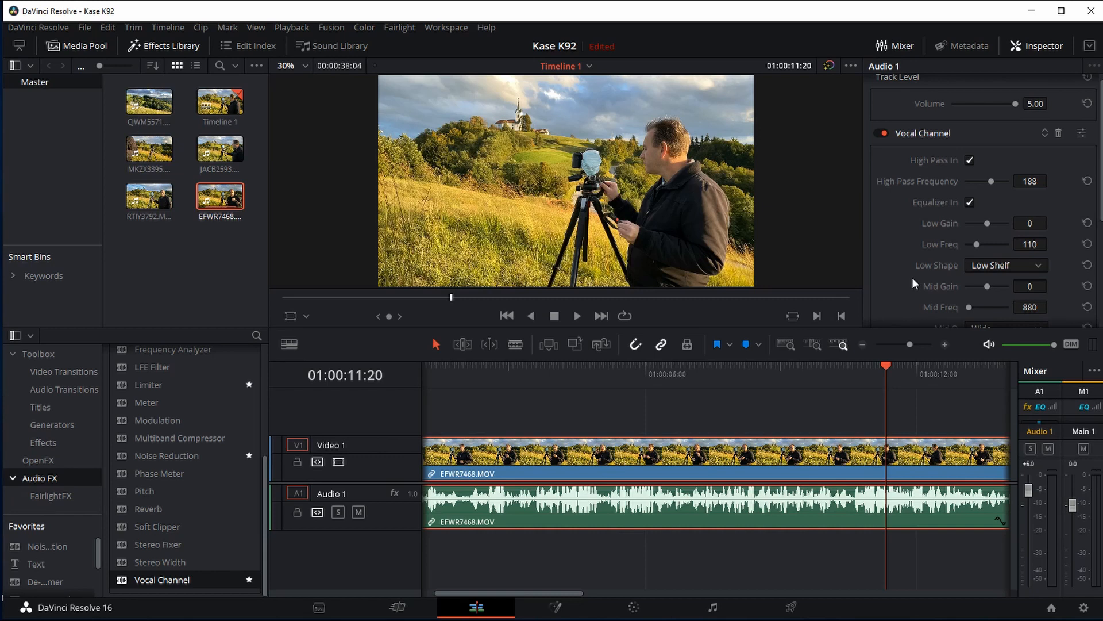
pyautogui.moveTo(177, 594)
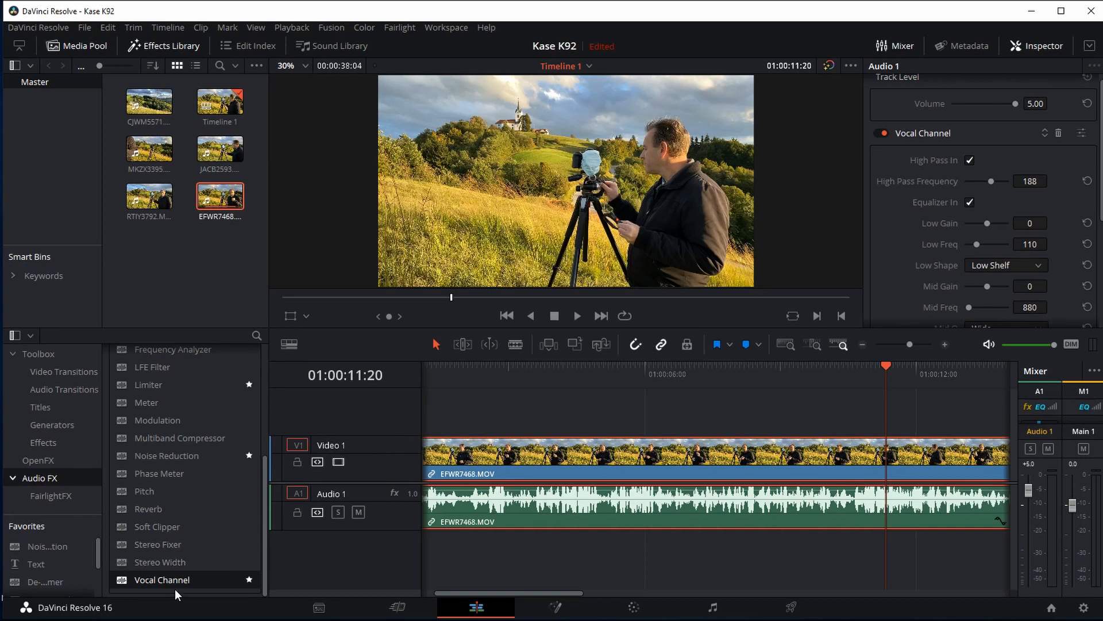
pyautogui.moveTo(886, 149)
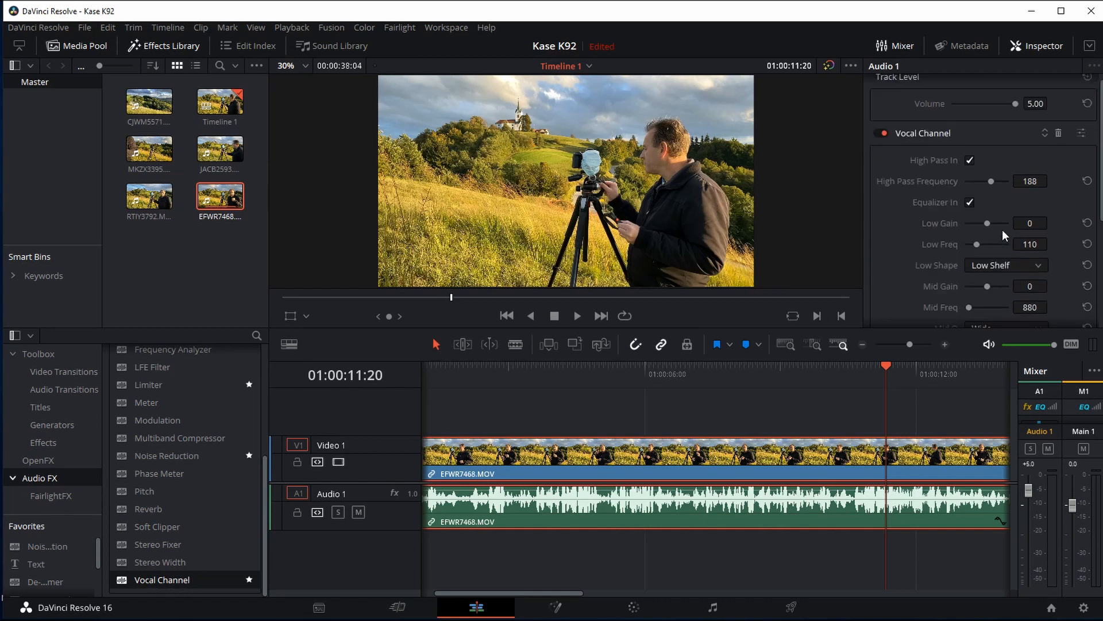
pyautogui.moveTo(857, 246)
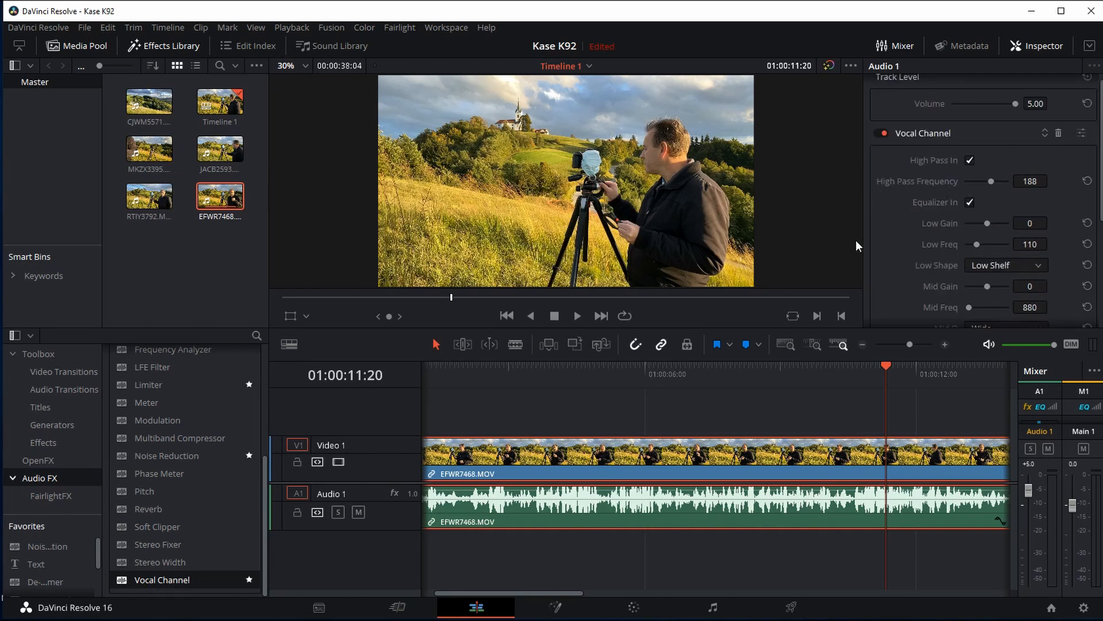
pyautogui.moveTo(907, 262)
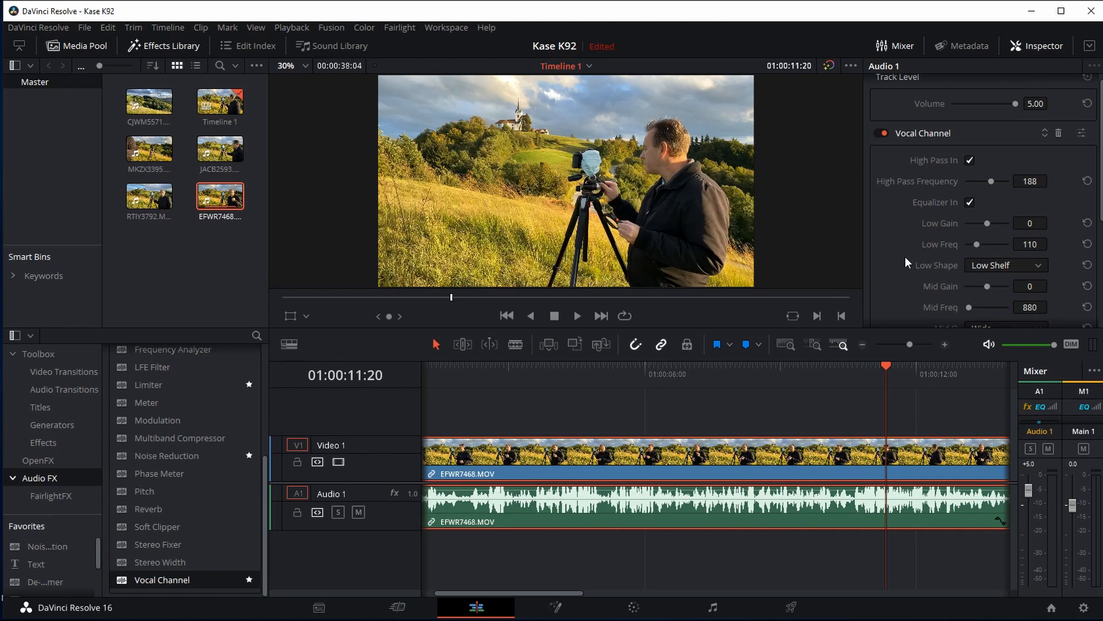
pyautogui.moveTo(923, 221)
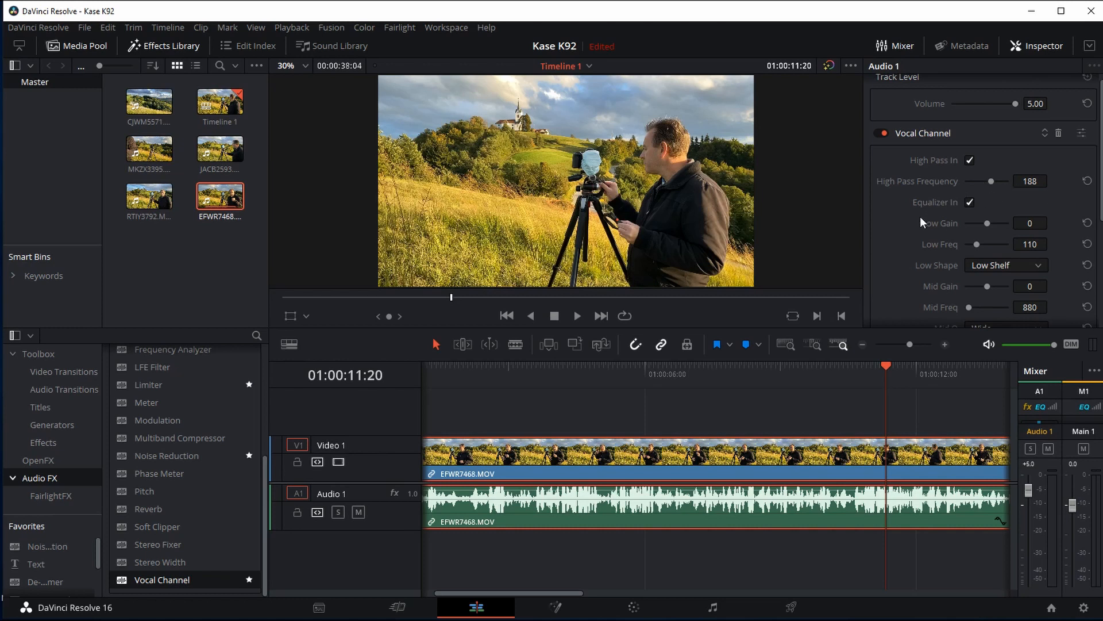
pyautogui.moveTo(834, 225)
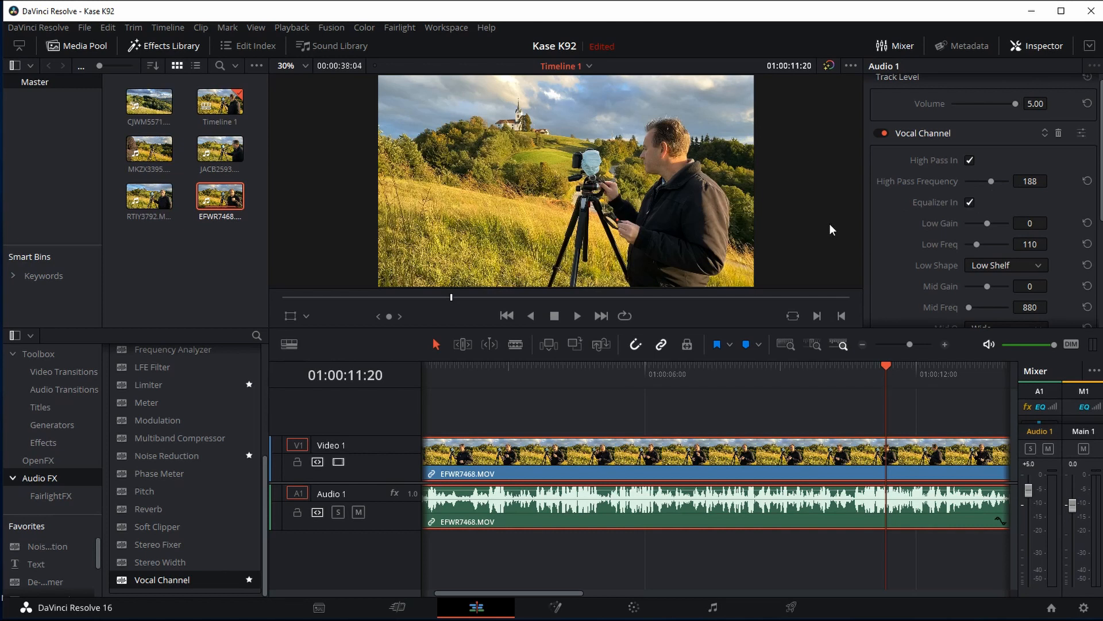
pyautogui.moveTo(827, 224)
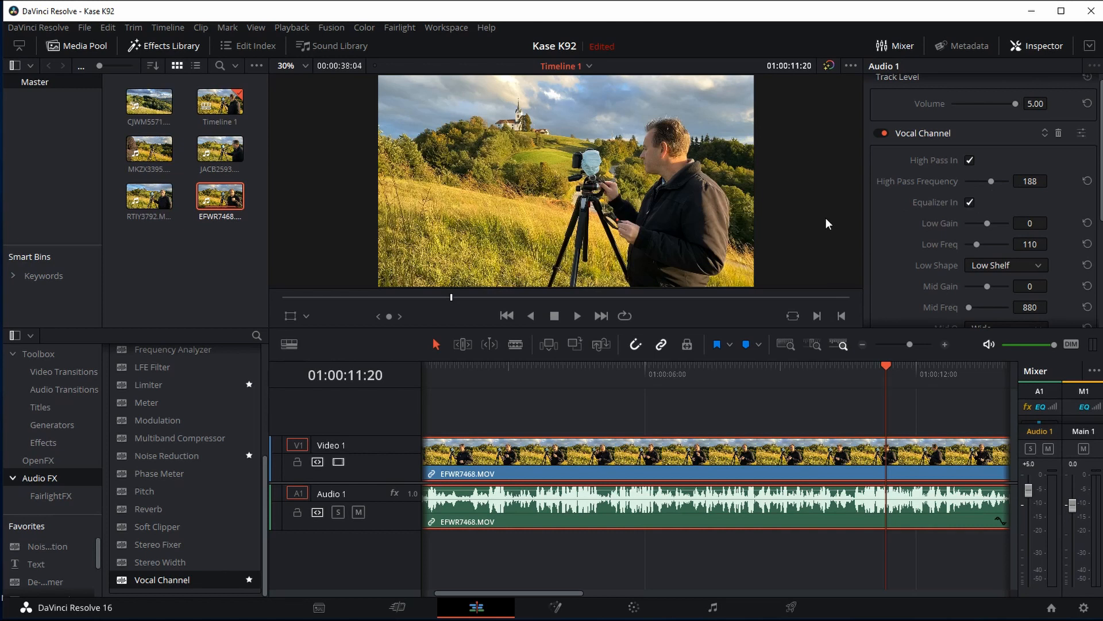
pyautogui.moveTo(962, 255)
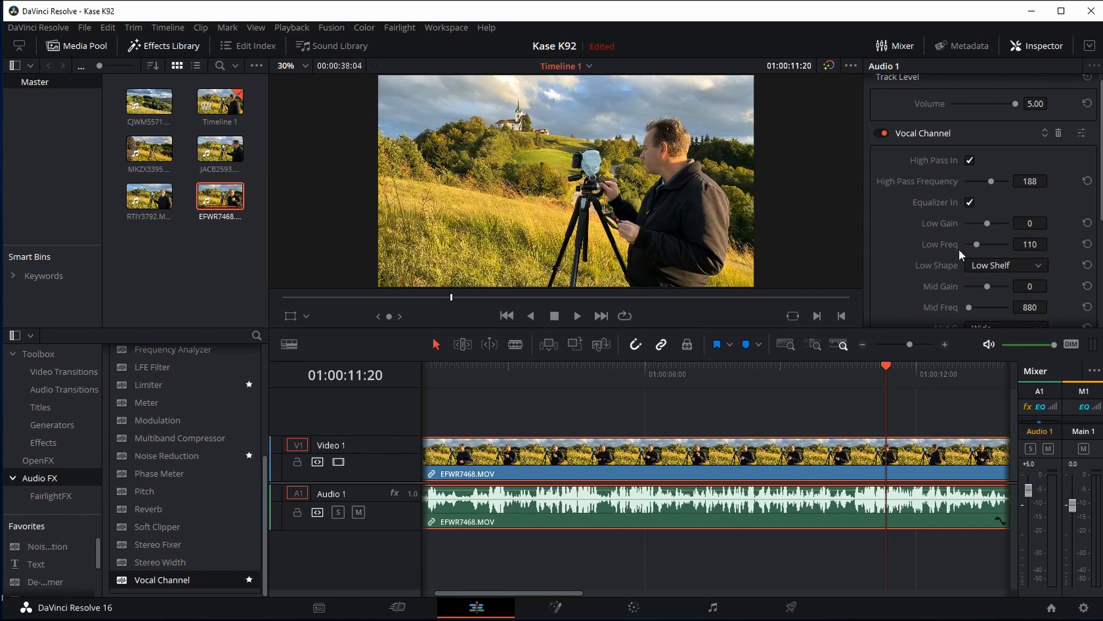
pyautogui.moveTo(793, 249)
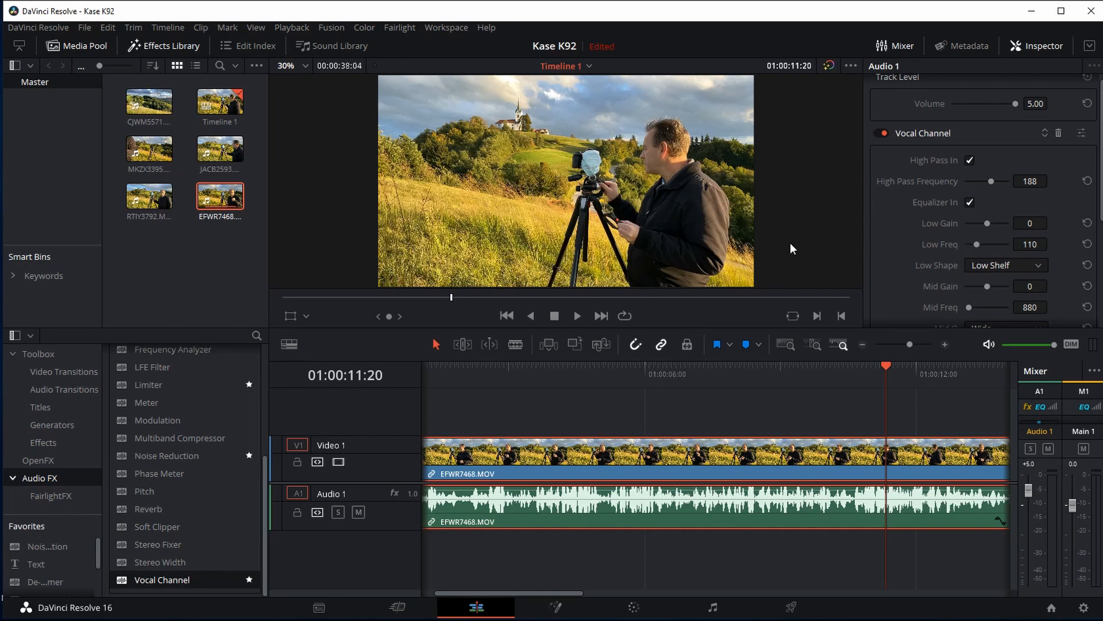
pyautogui.moveTo(669, 385)
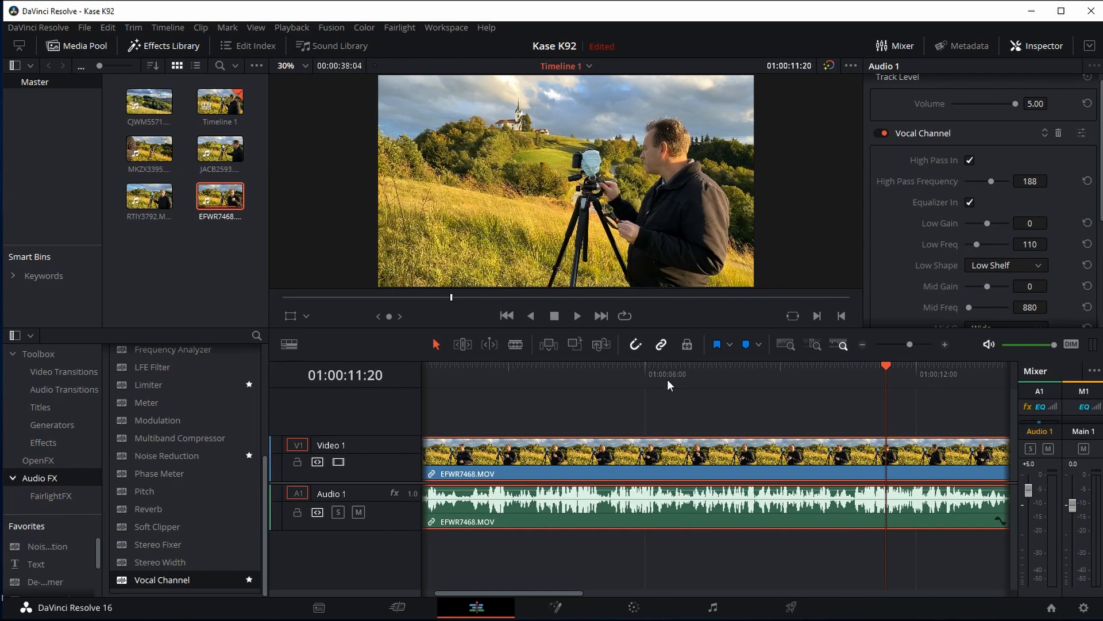
# - Play Audio 1 from near its start, toggling Vocal Channel for comparison, then stop
pyautogui.click(437, 374)
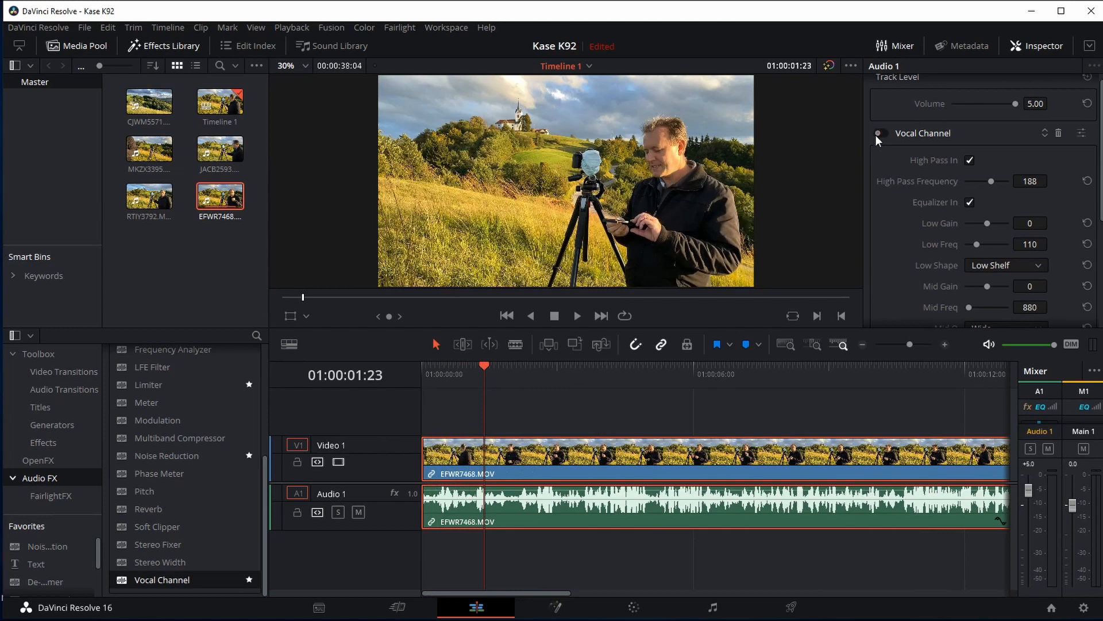
pyautogui.moveTo(877, 139)
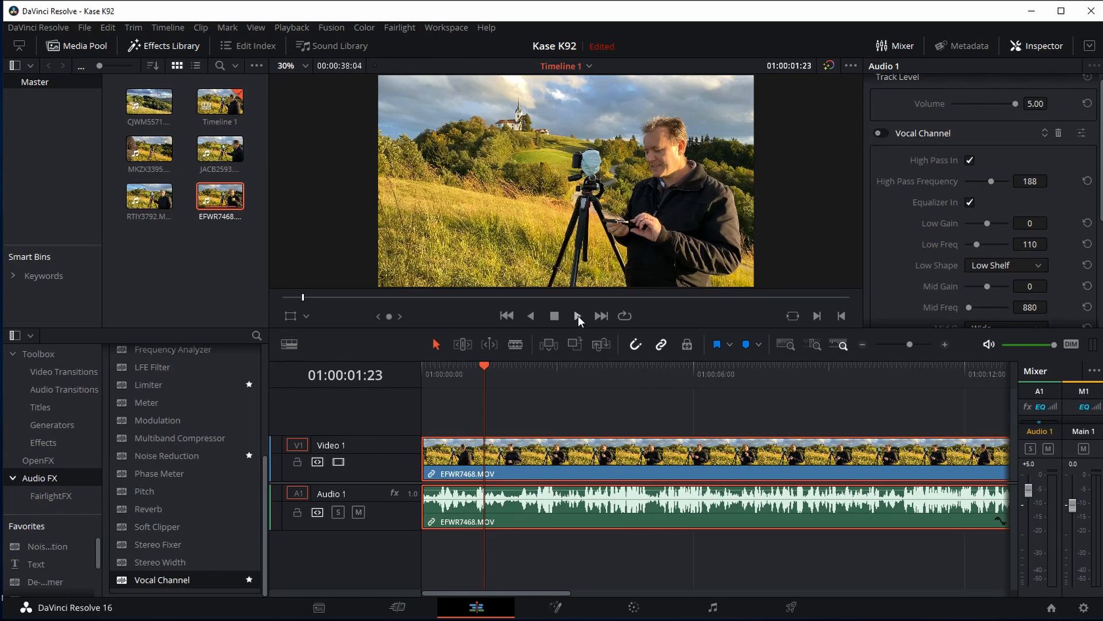
pyautogui.click(576, 315)
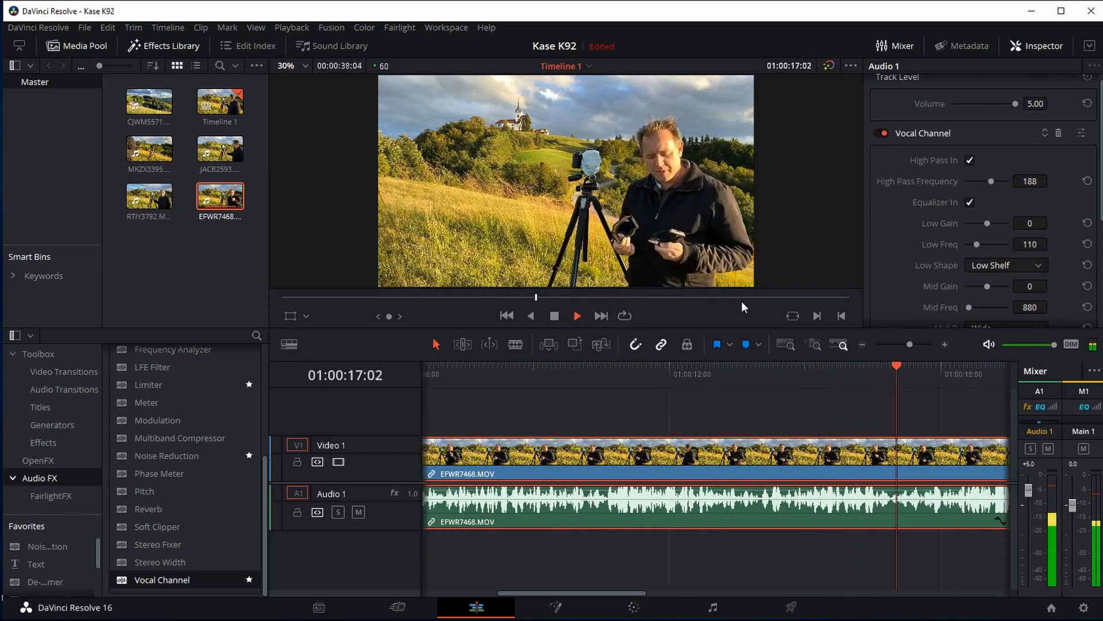
pyautogui.click(576, 315)
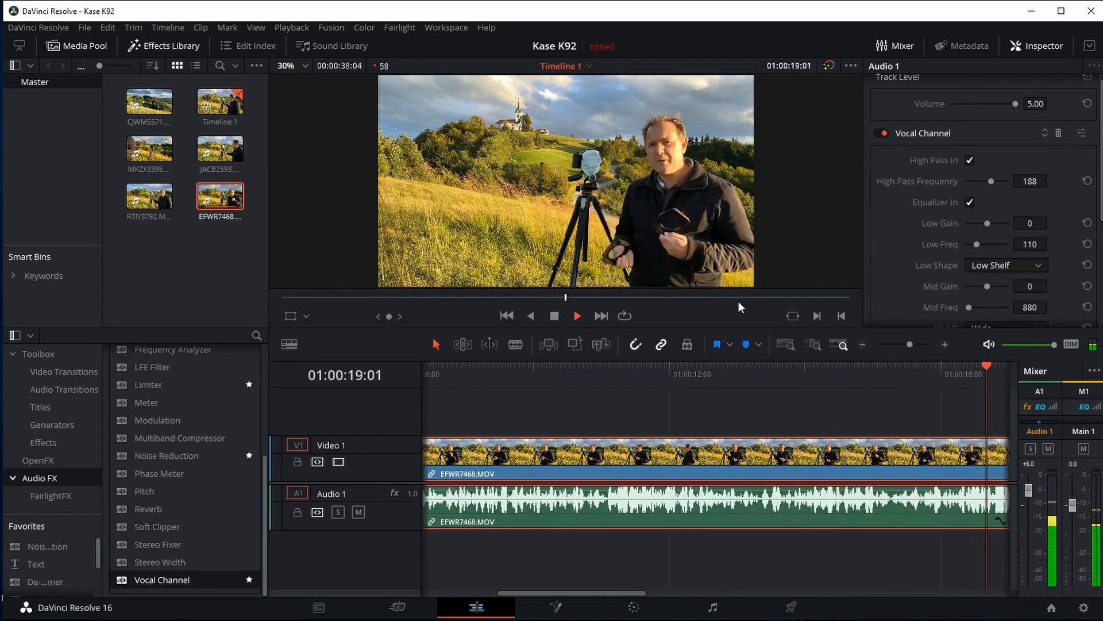
pyautogui.click(576, 314)
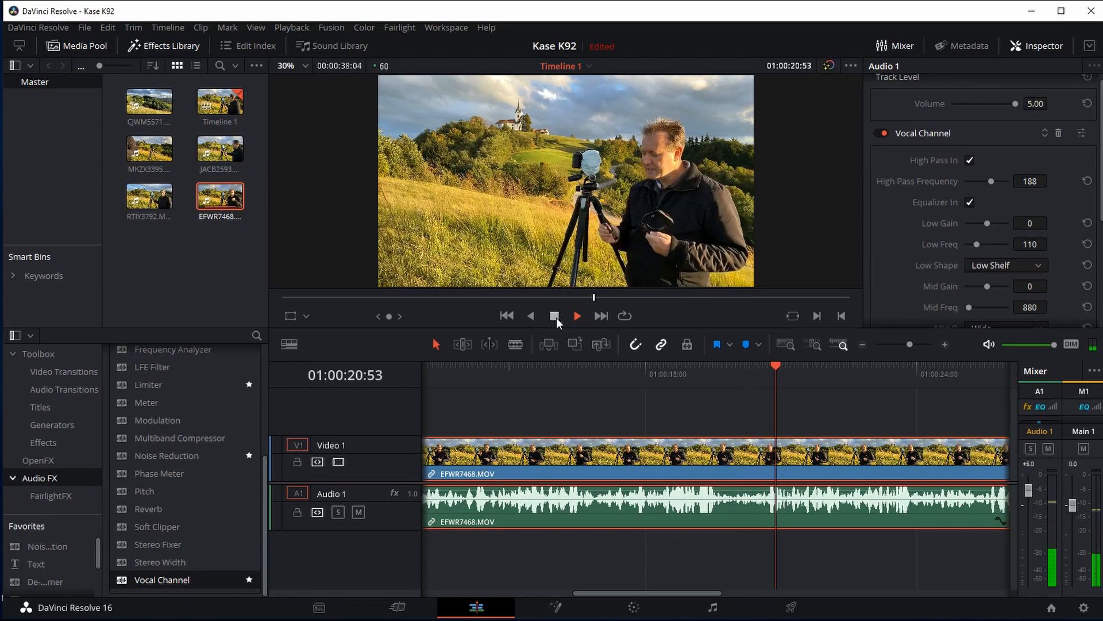
pyautogui.click(554, 315)
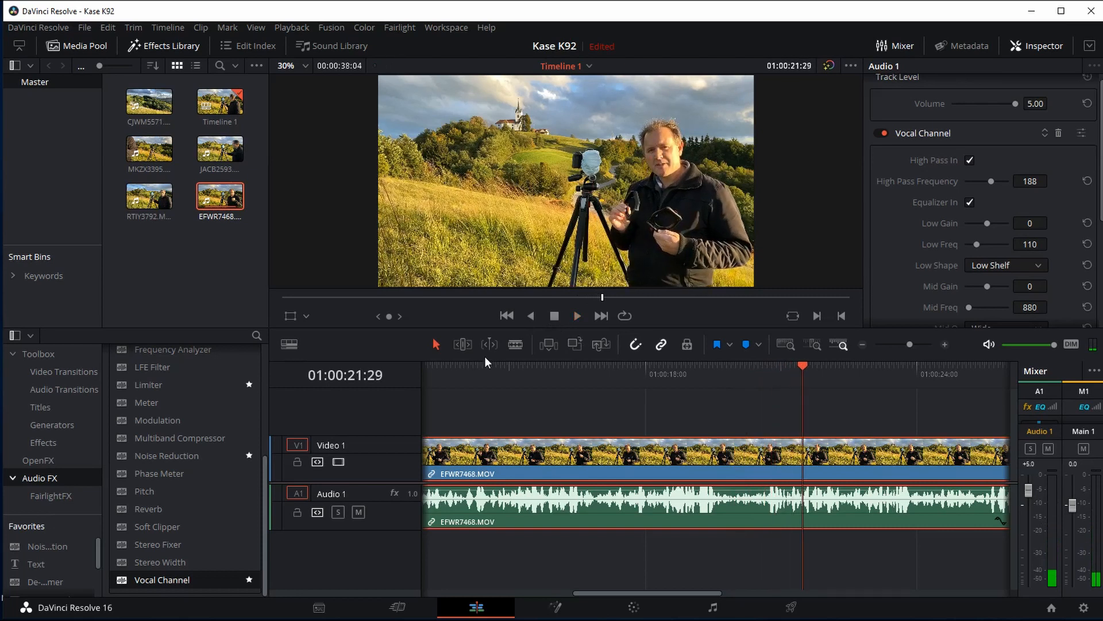